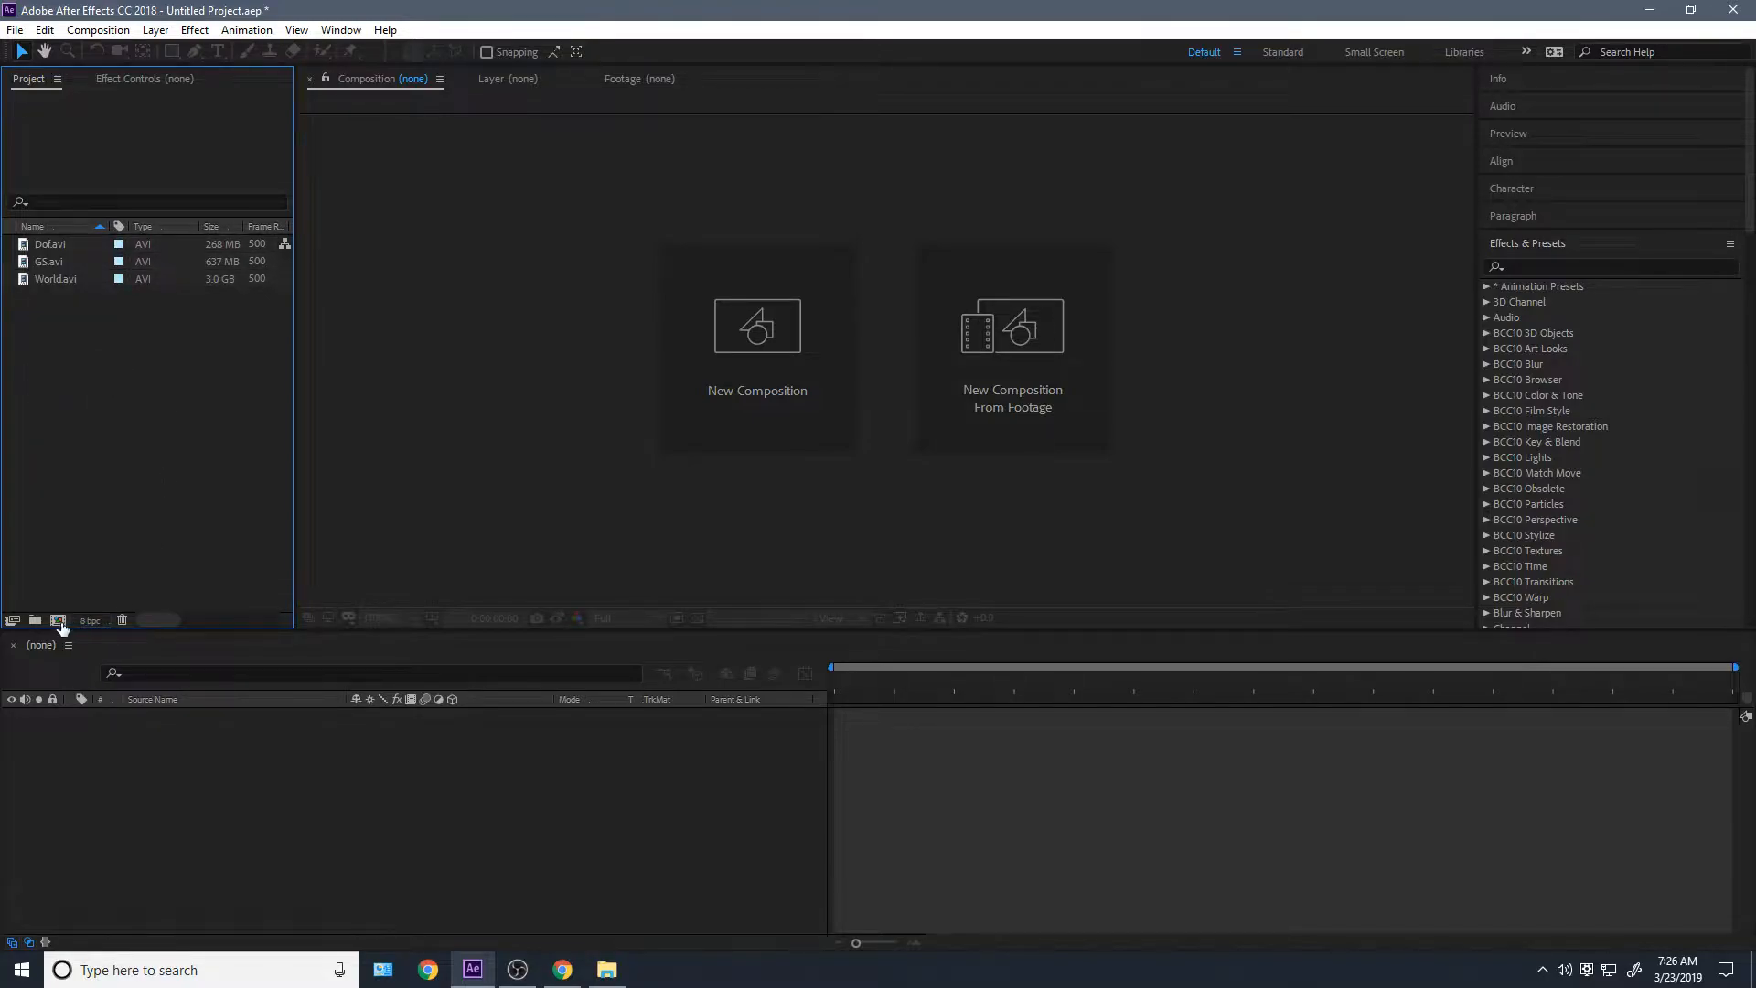
Create the World composition and give the third layer a Luma Inverted Matte of Dof.avi
{"action": "double_click", "coordinate": [56, 296]}
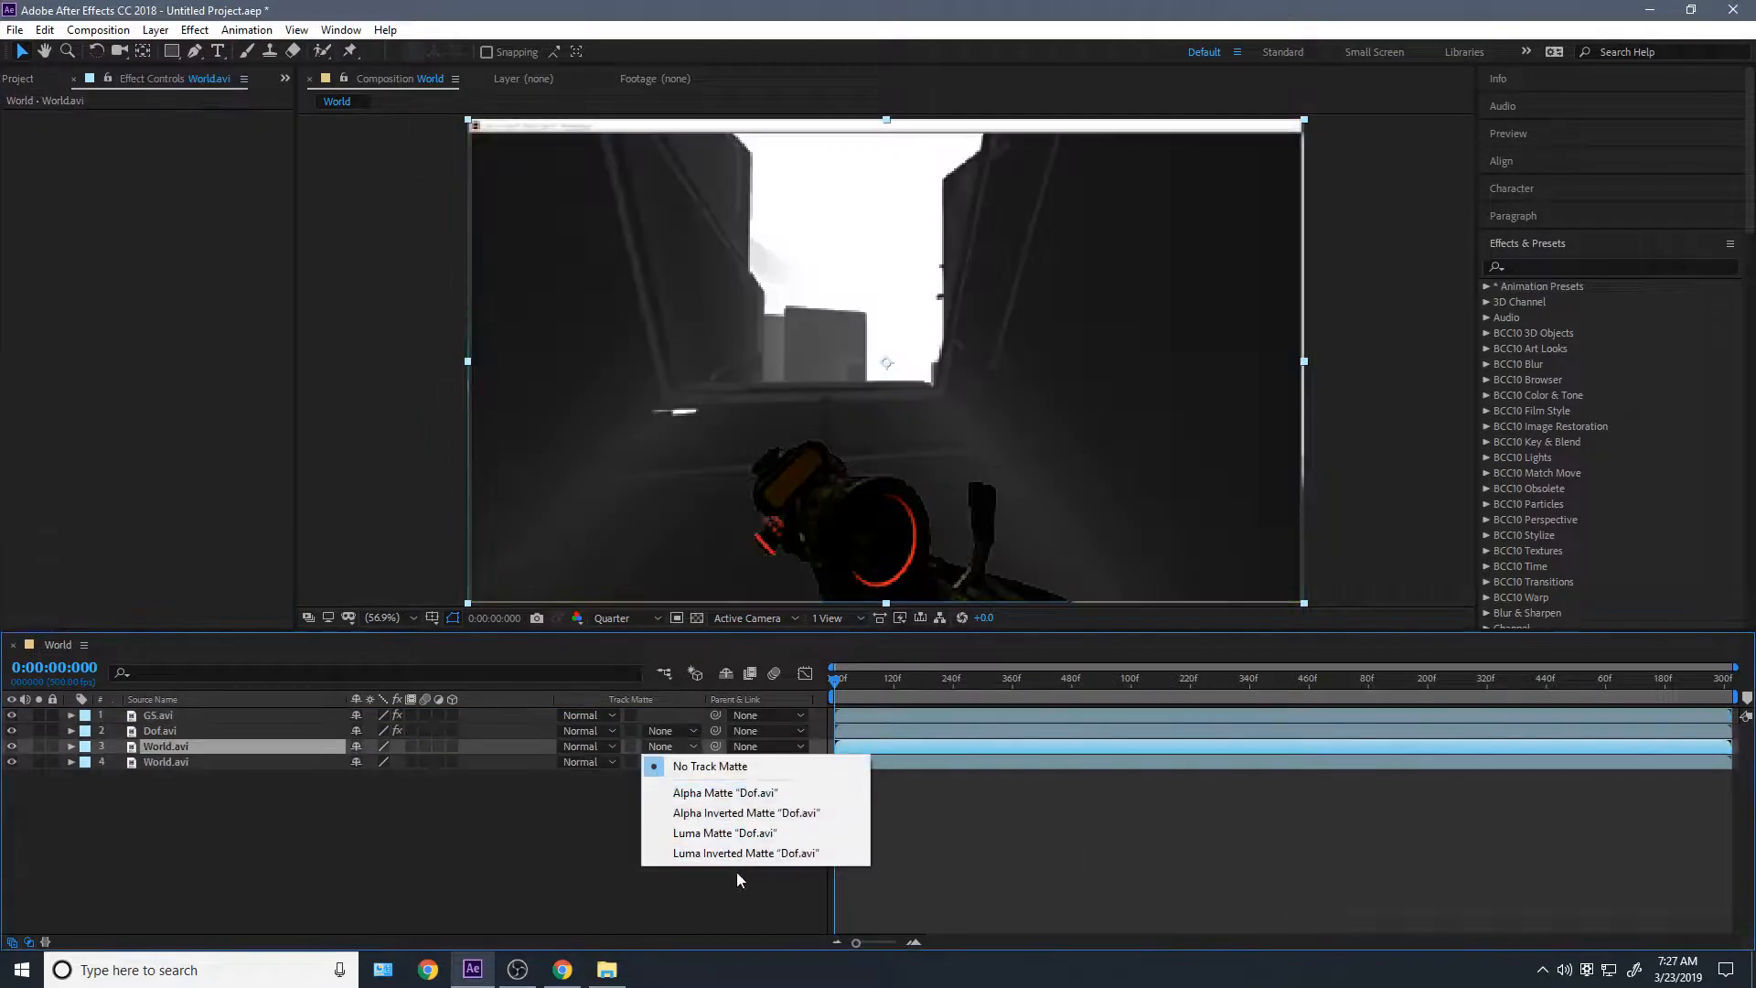
{"action": "left_click", "coordinate": [746, 853]}
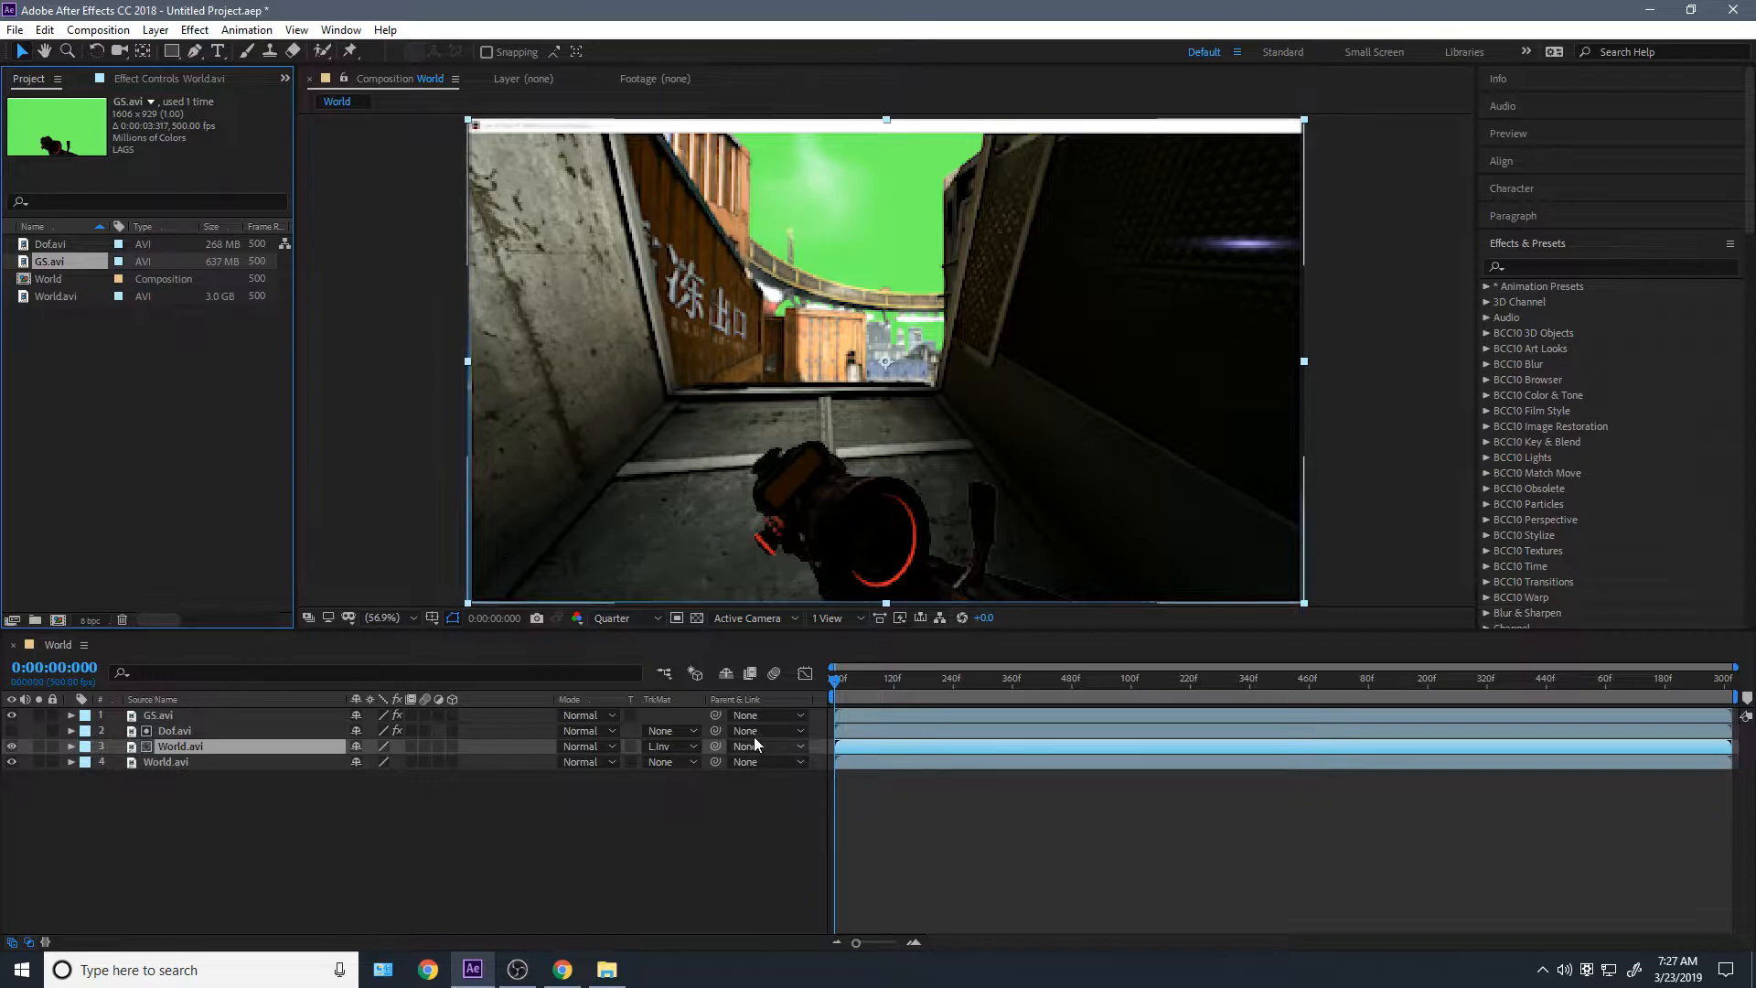
Apply Glitchify to the bottom World.avi layer via the 'gl' effect search
{"action": "left_click", "coordinate": [988, 679]}
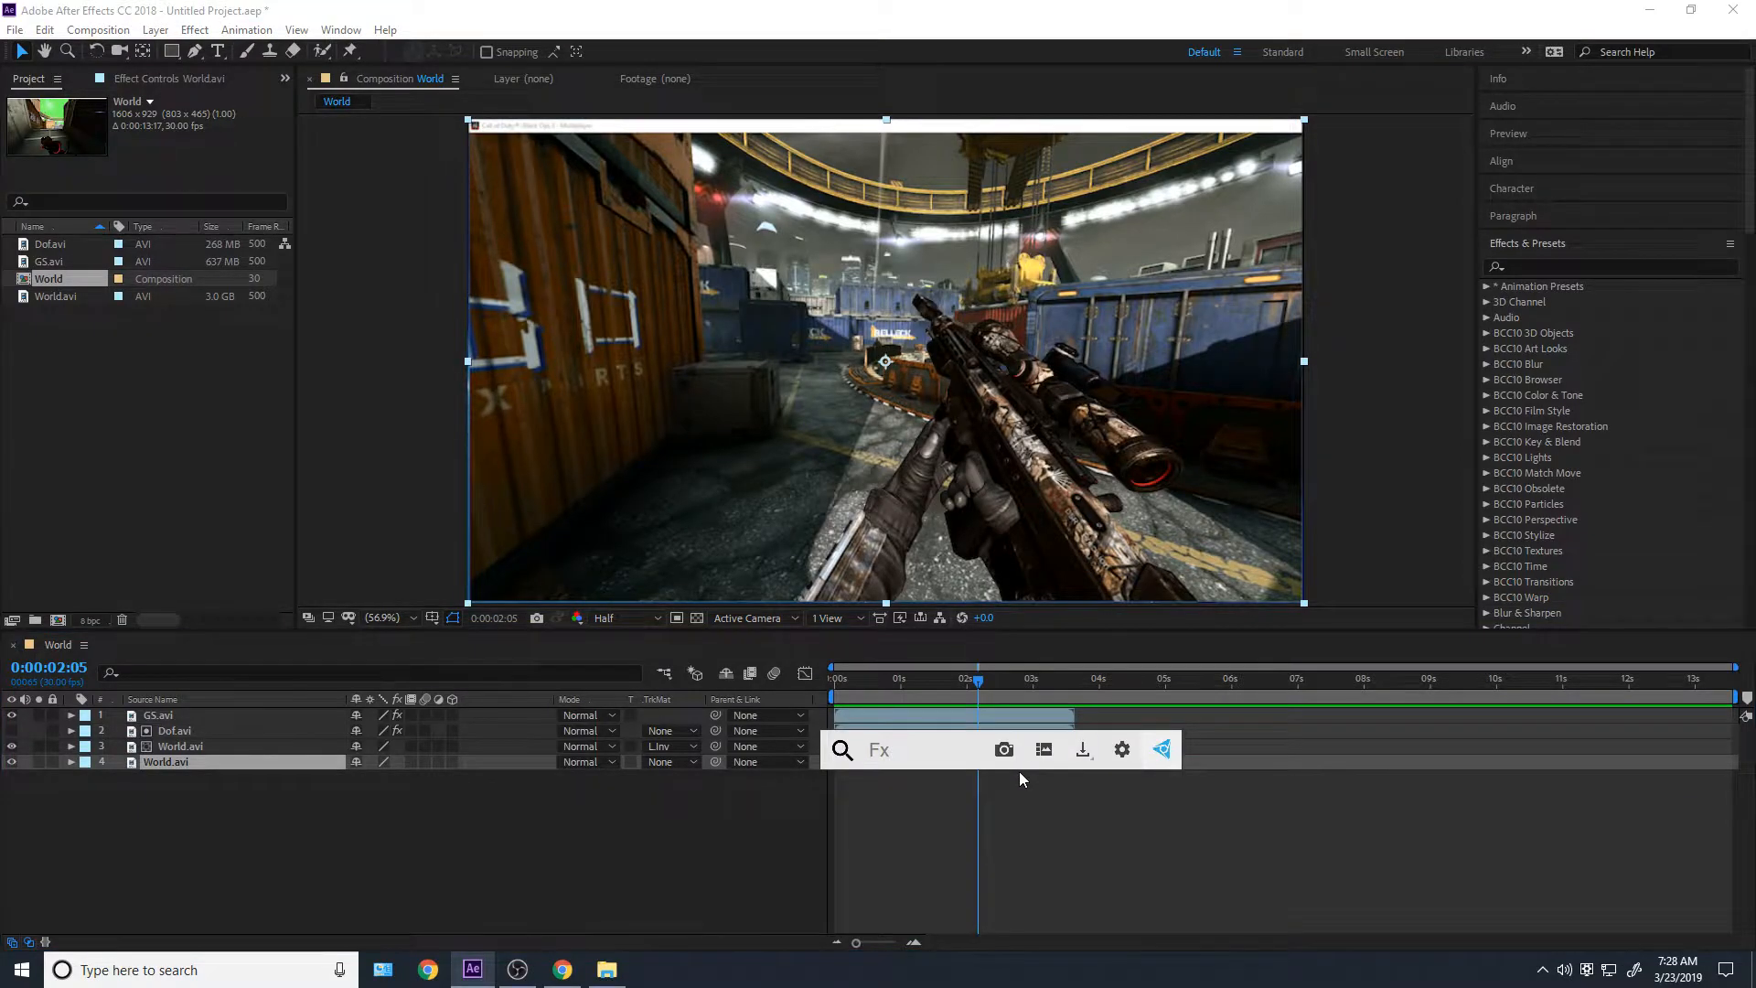
{"action": "type", "text": "gl"}
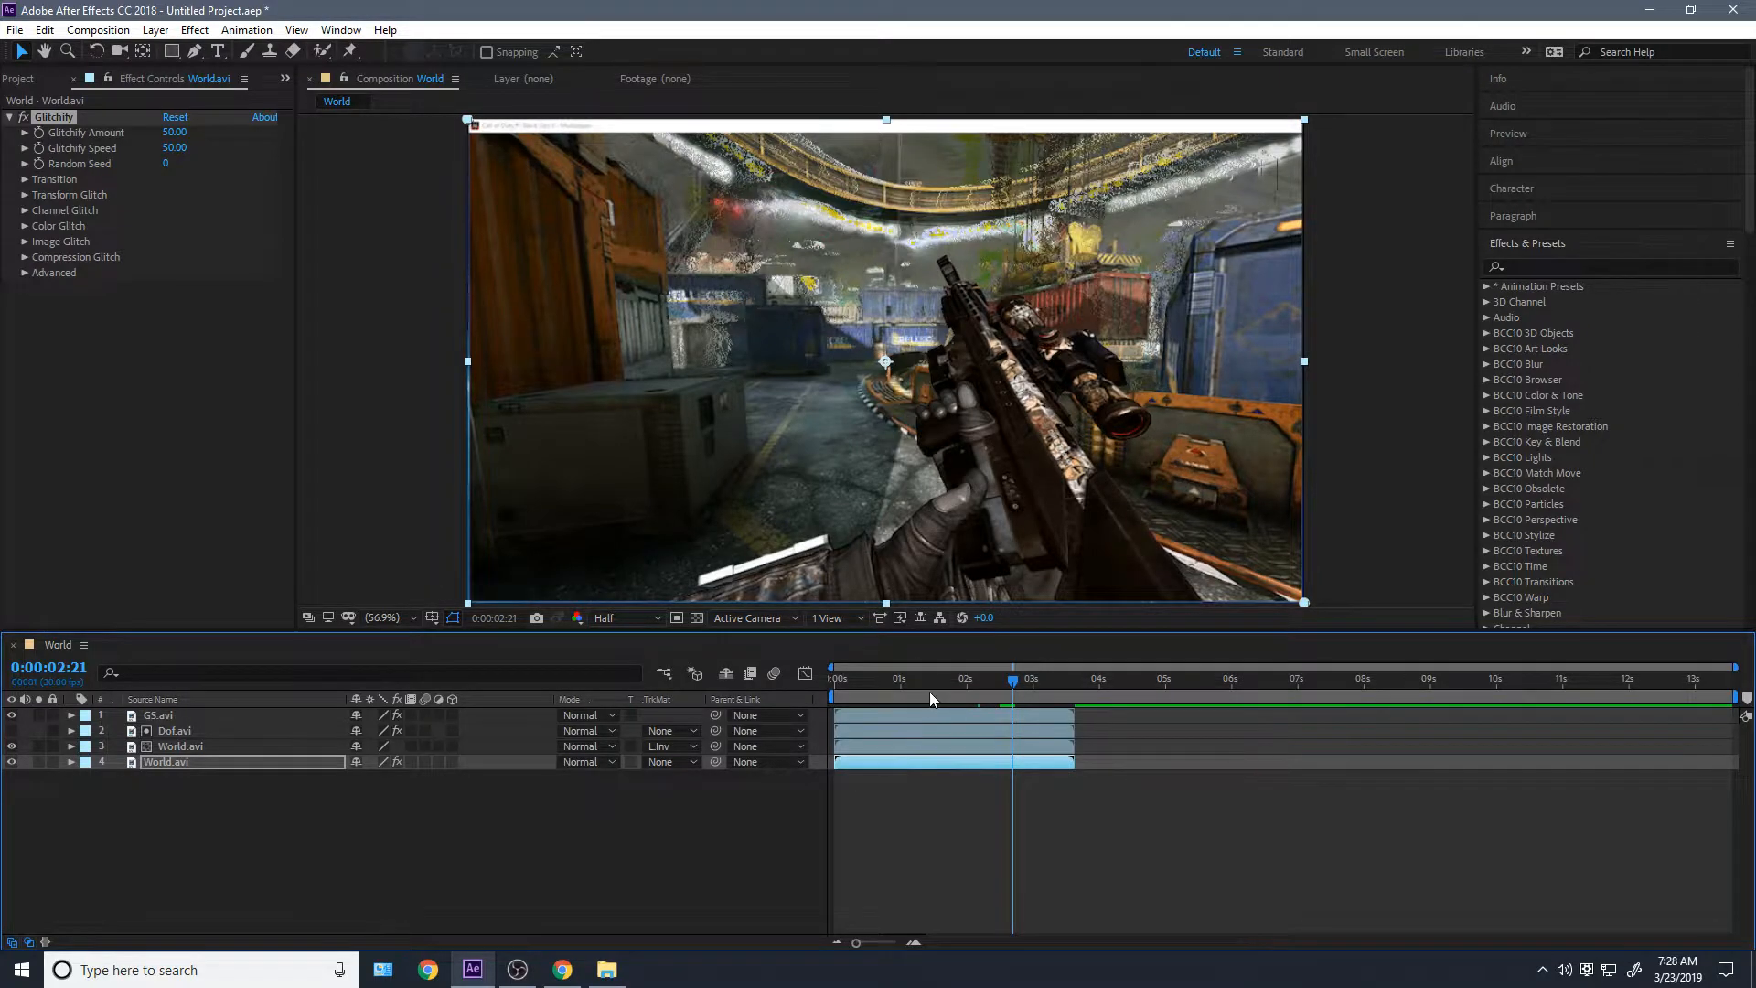
Enable Image Glitch with Pixel Streak 17, Linear Light transfer mode, and reveal Glitch Slice
{"action": "left_click", "coordinate": [970, 679]}
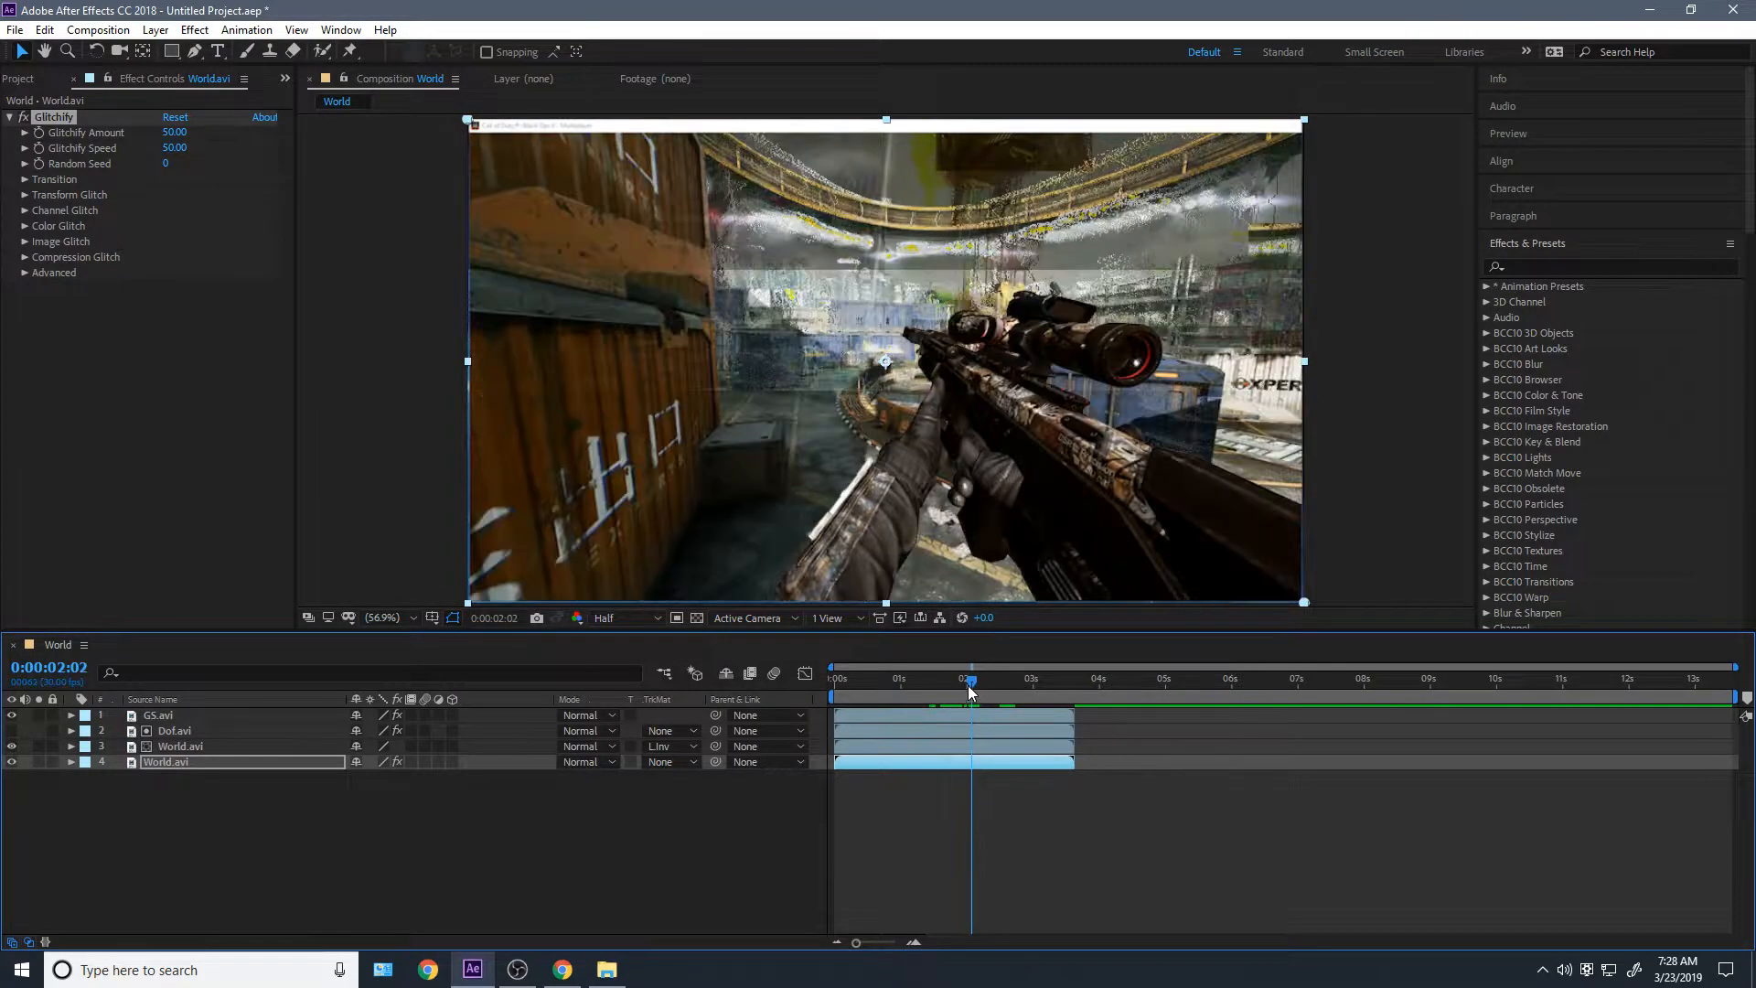
{"action": "left_click", "coordinate": [22, 241]}
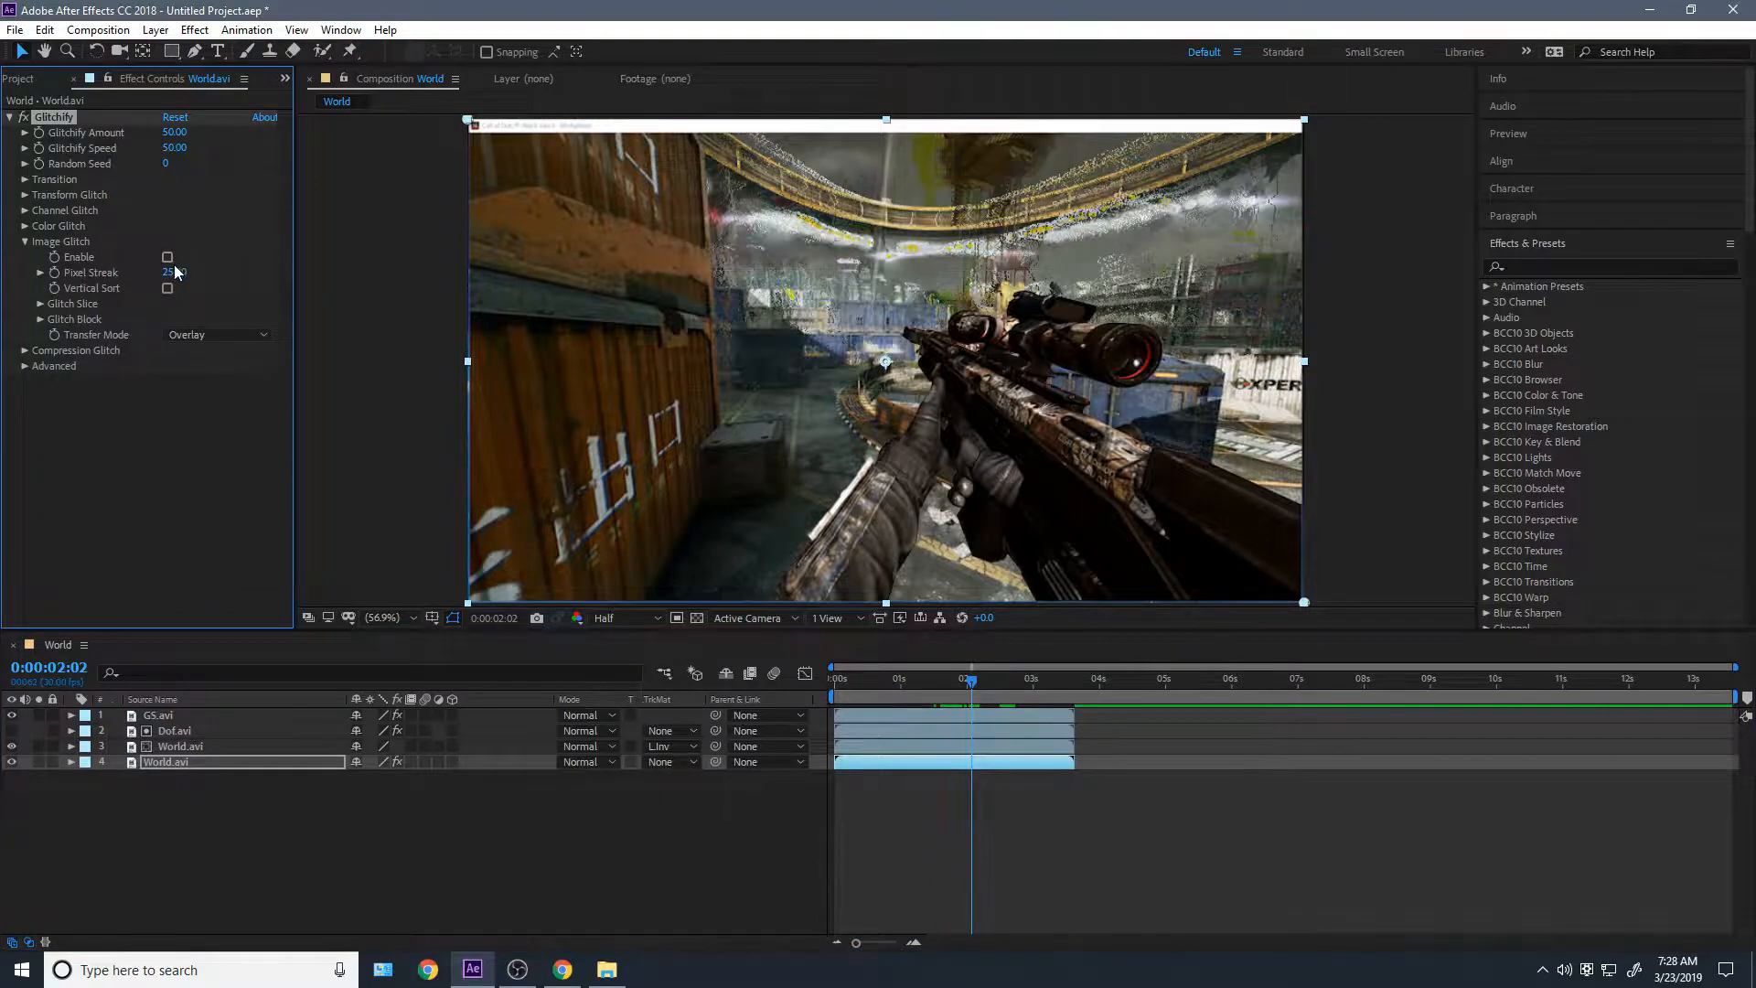
{"action": "left_click", "coordinate": [168, 256]}
{"action": "type", "text": "17"}
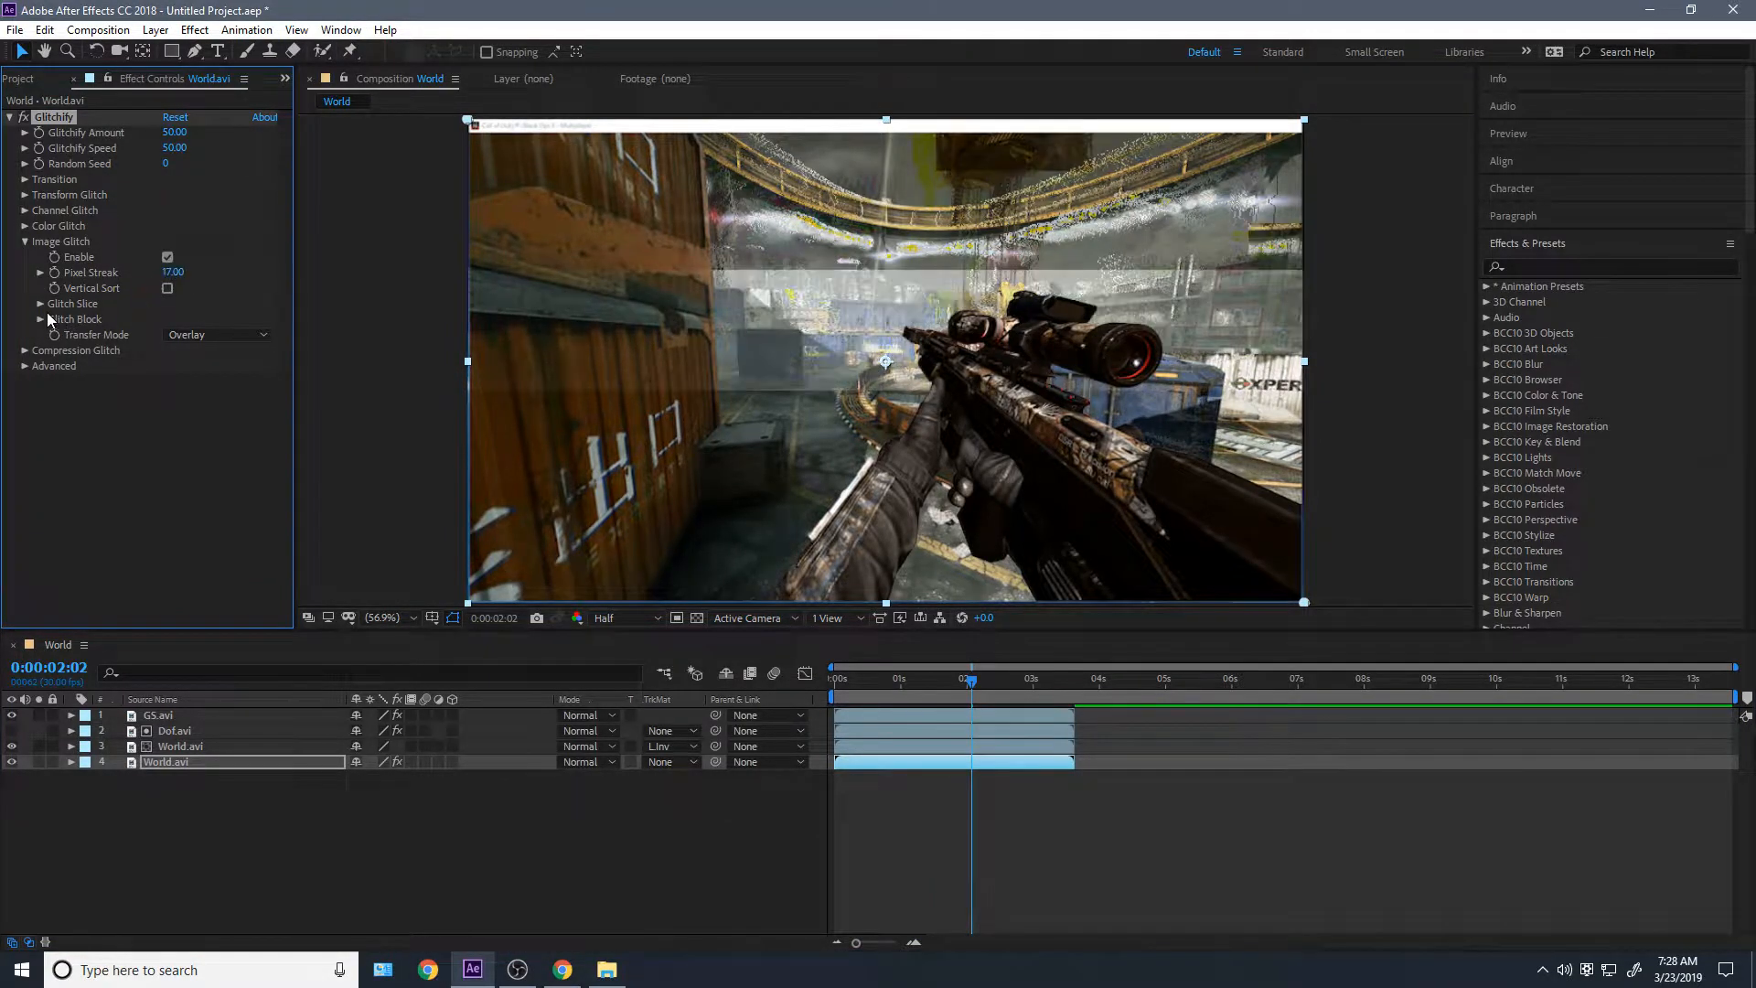
{"action": "left_click", "coordinate": [216, 334]}
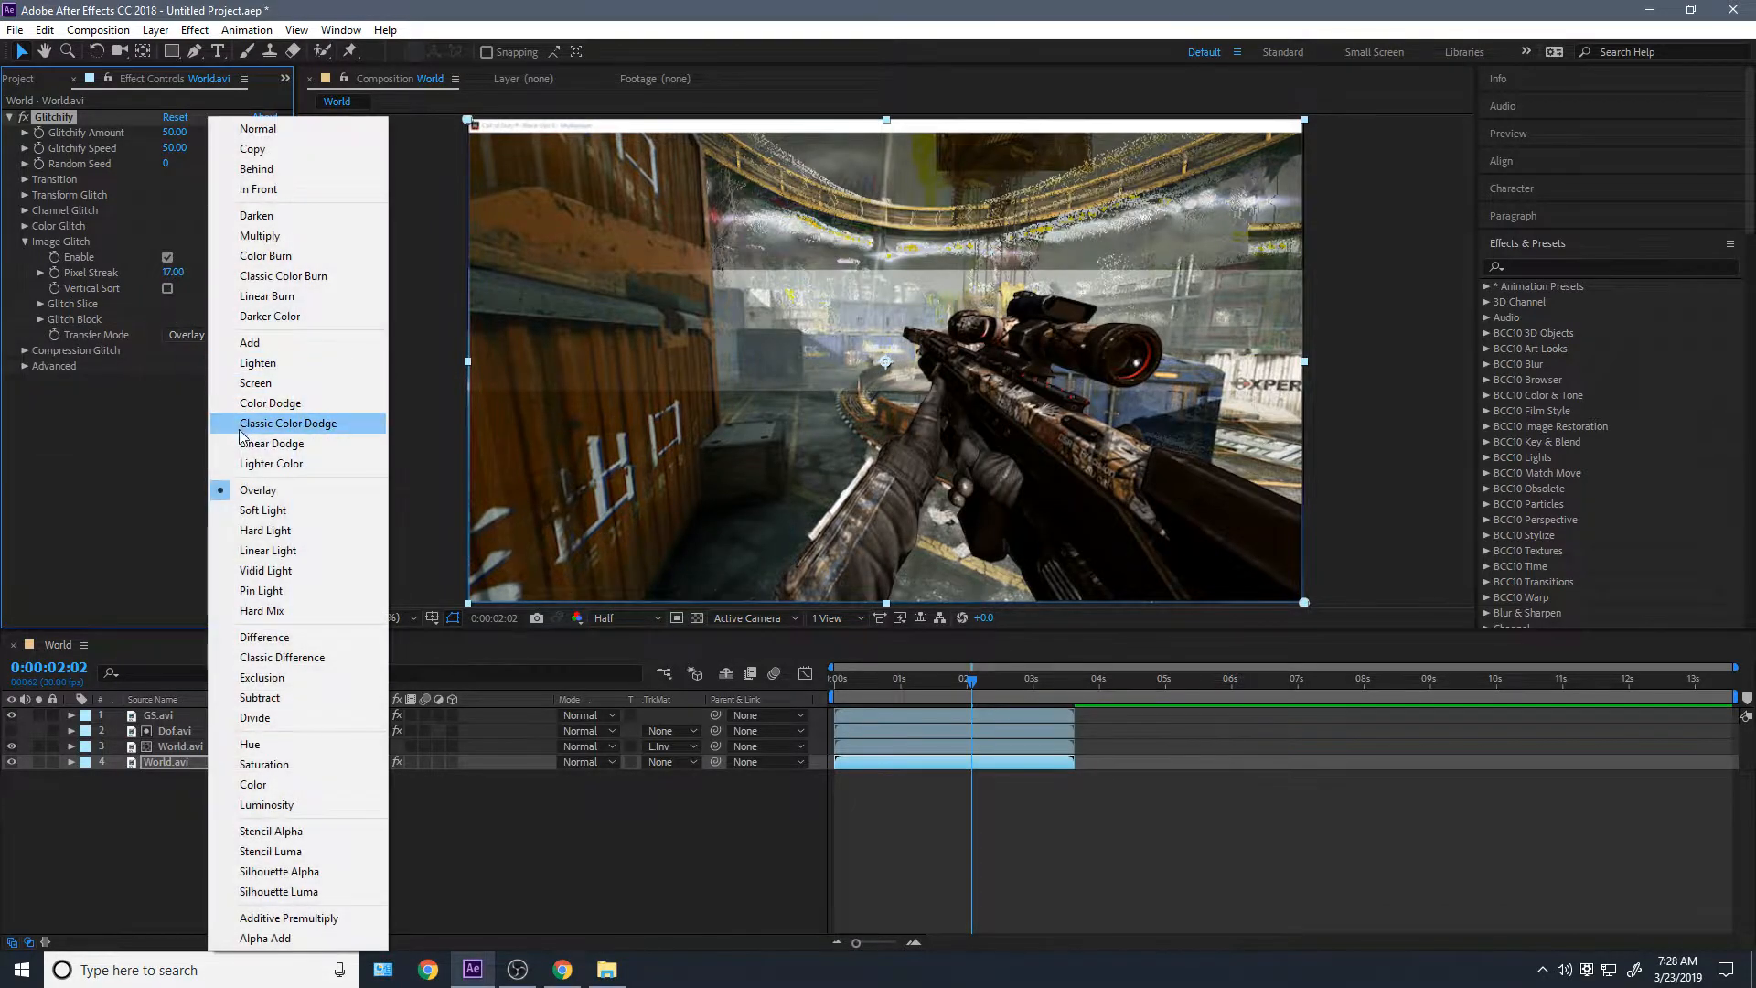
{"action": "left_click", "coordinate": [267, 549]}
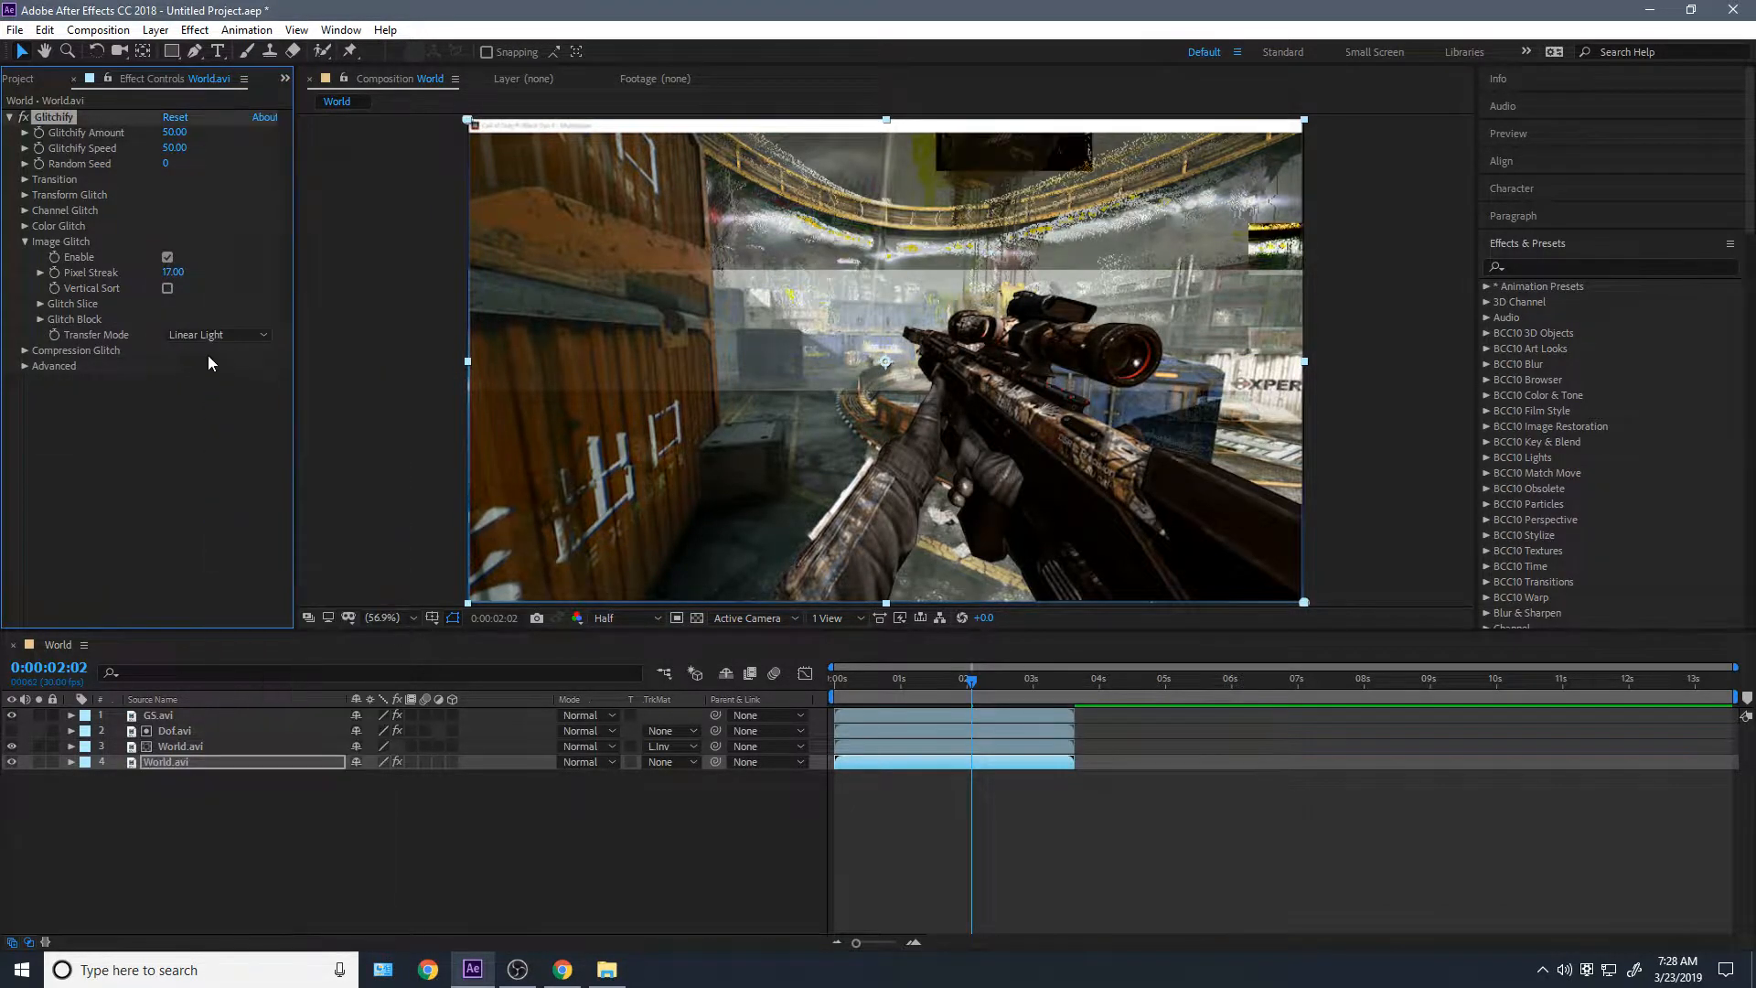
{"action": "left_click", "coordinate": [40, 303]}
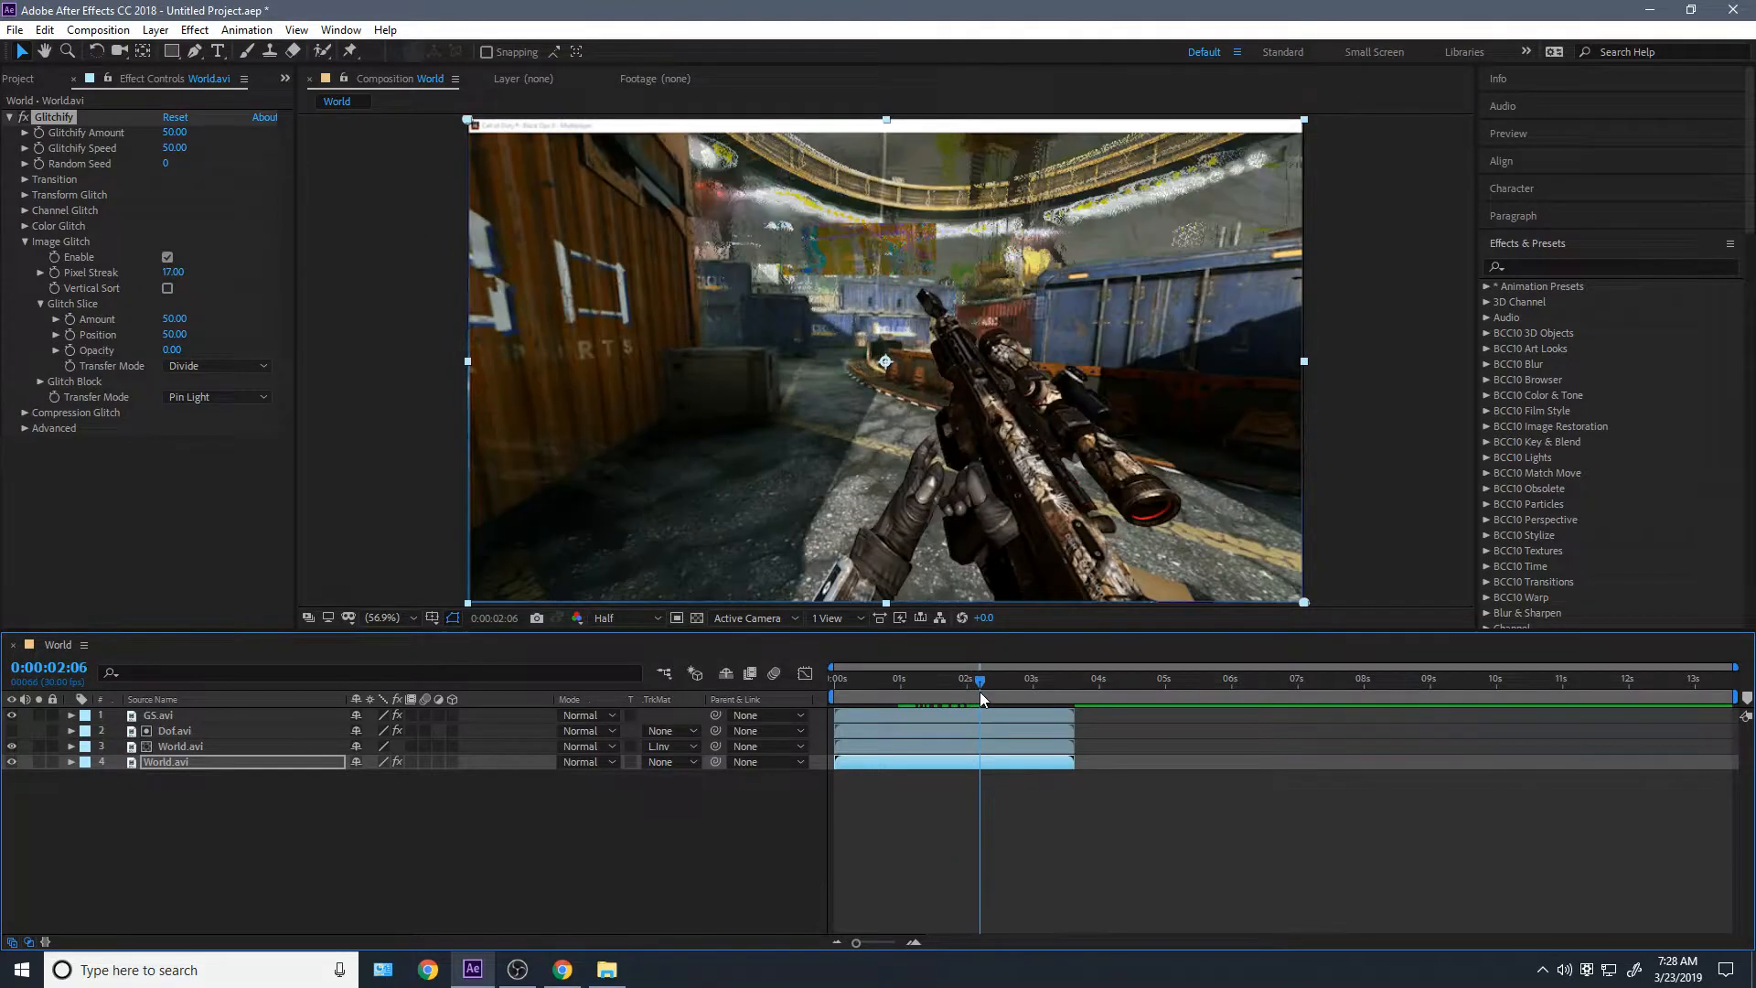
{"action": "left_click", "coordinate": [167, 256]}
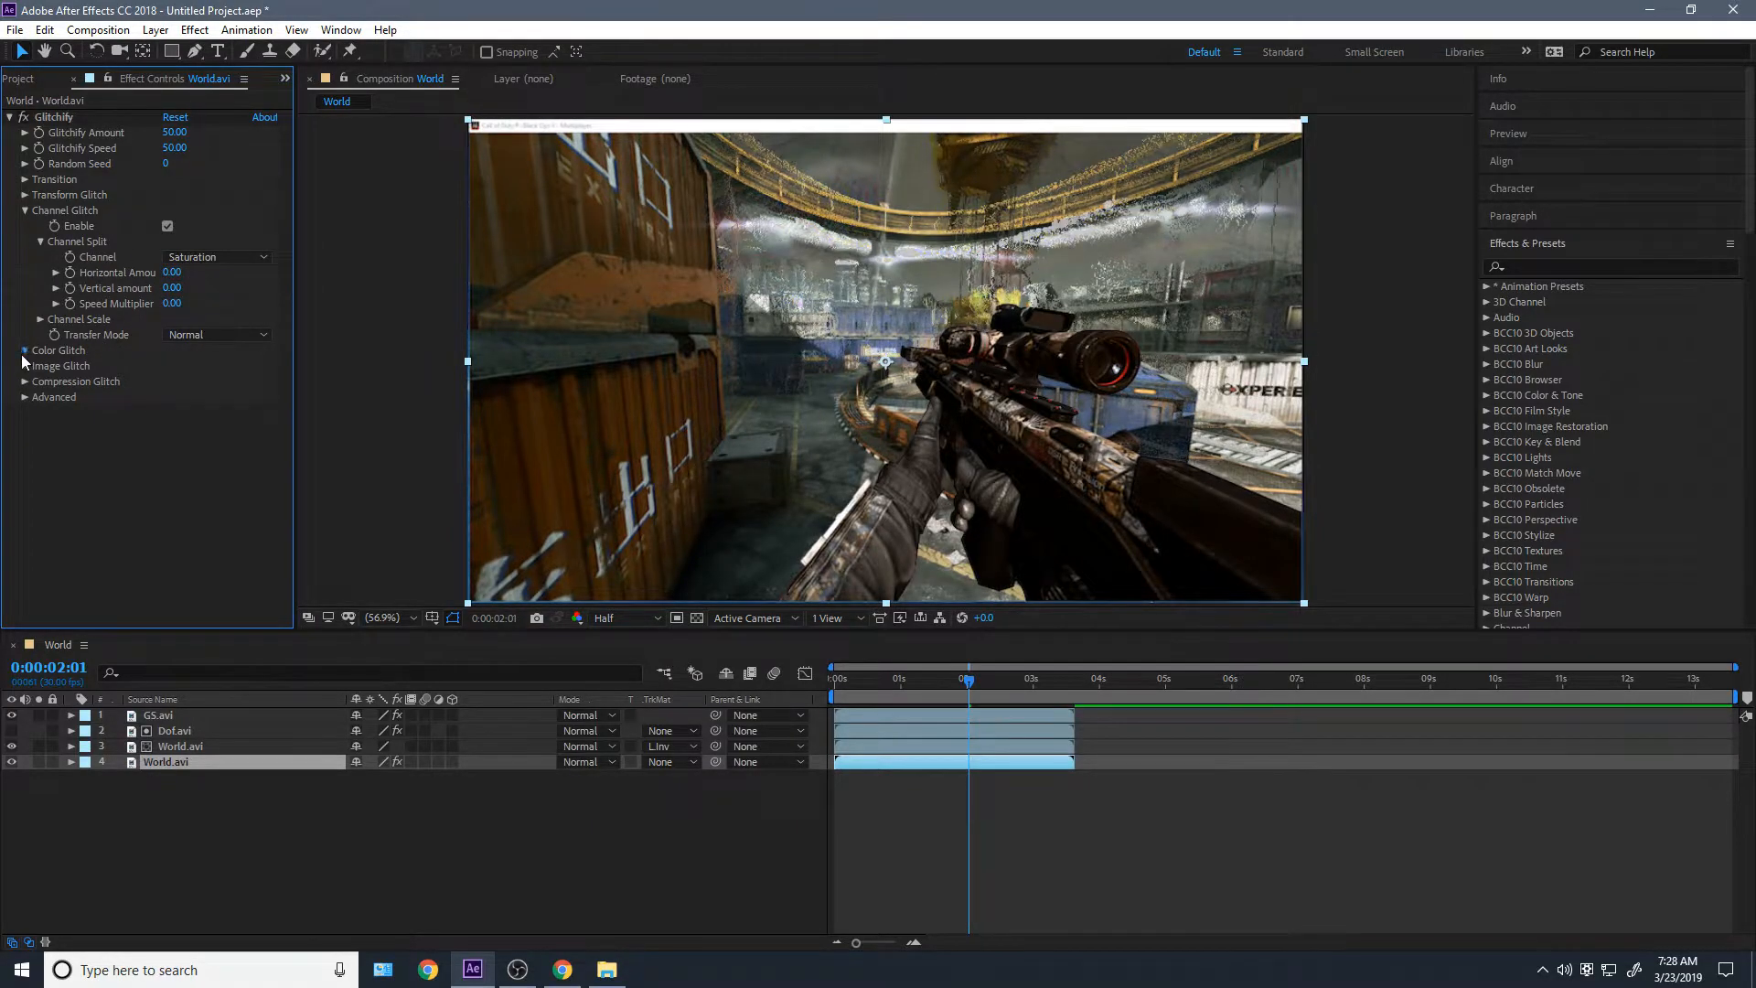
Enable Channel Glitch with Channel Scale on Luma, Vertical on, and a Scale keyframe at 0
{"action": "left_click", "coordinate": [24, 349]}
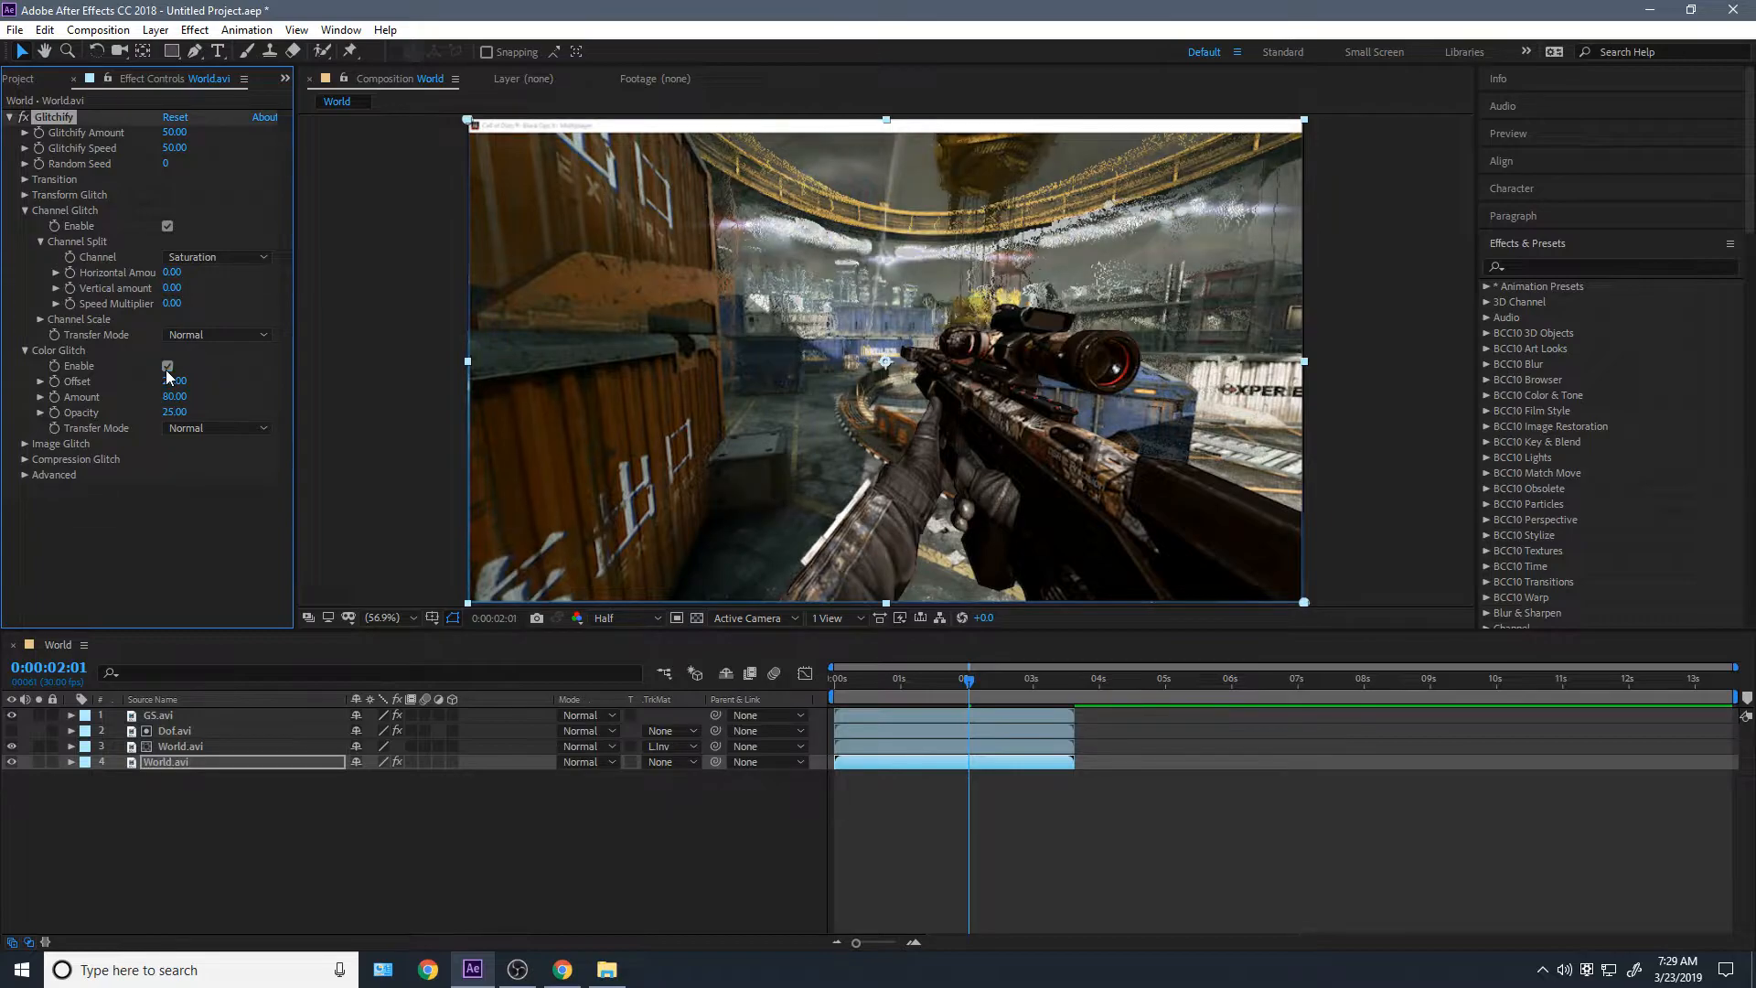
{"action": "left_click", "coordinate": [167, 365]}
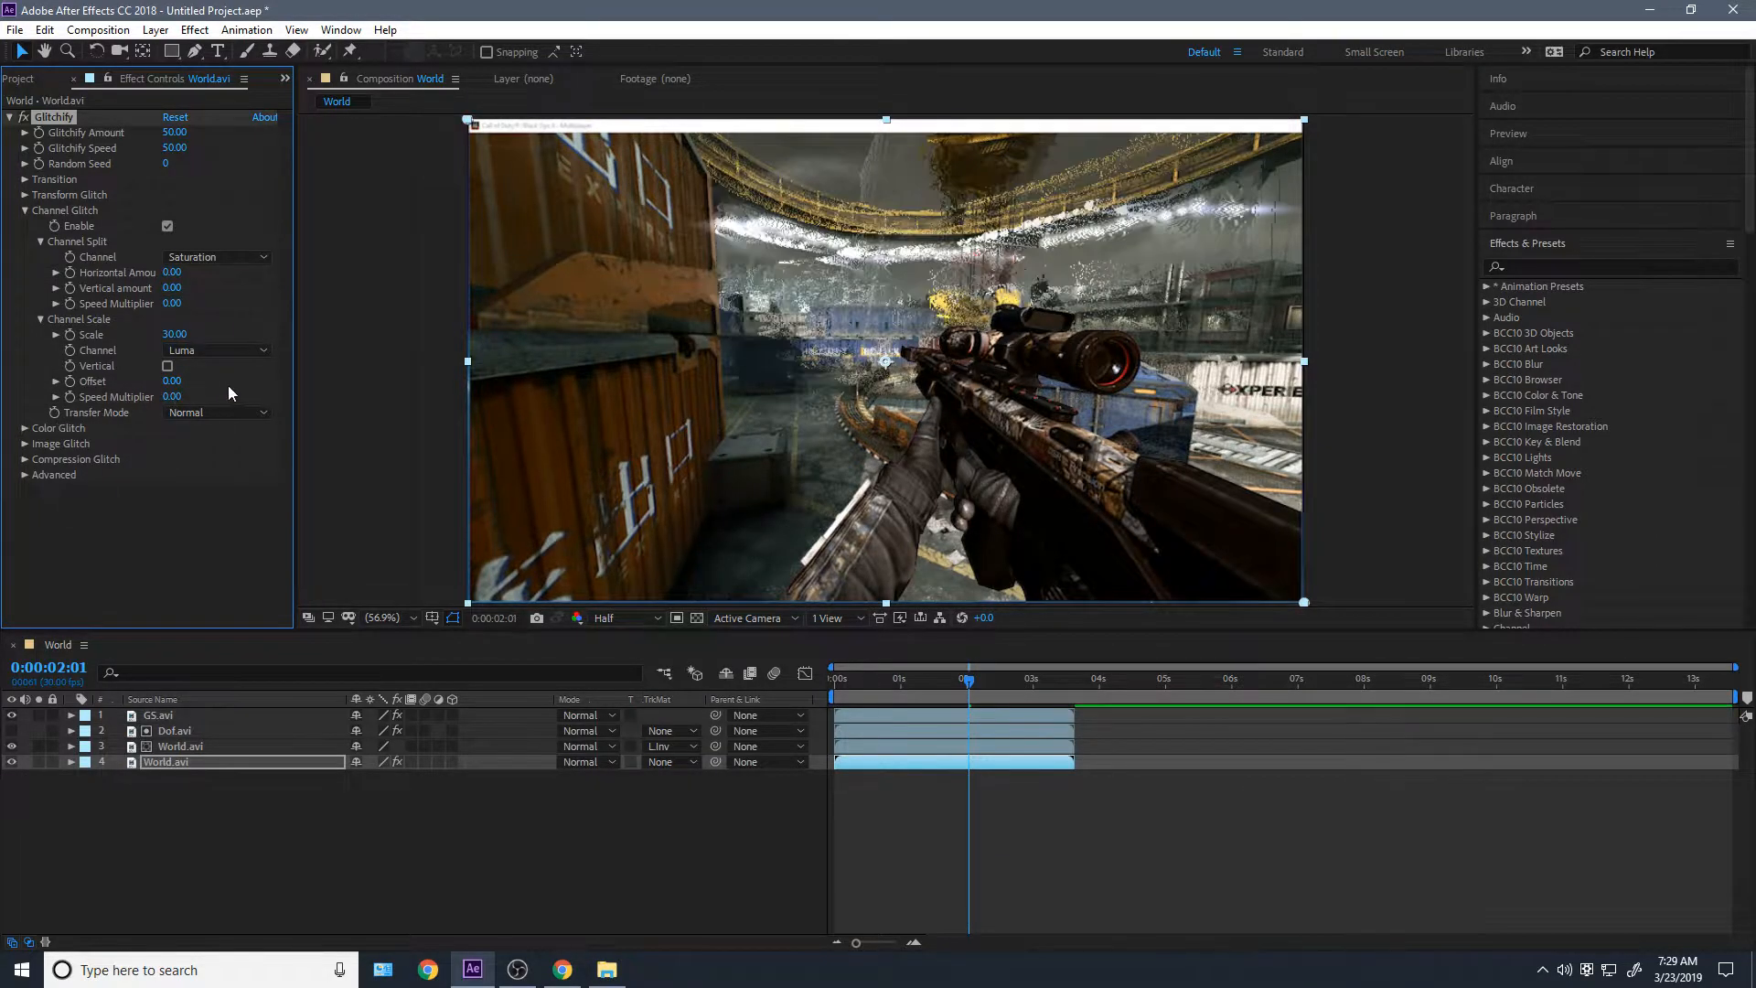
{"action": "left_click", "coordinate": [168, 366]}
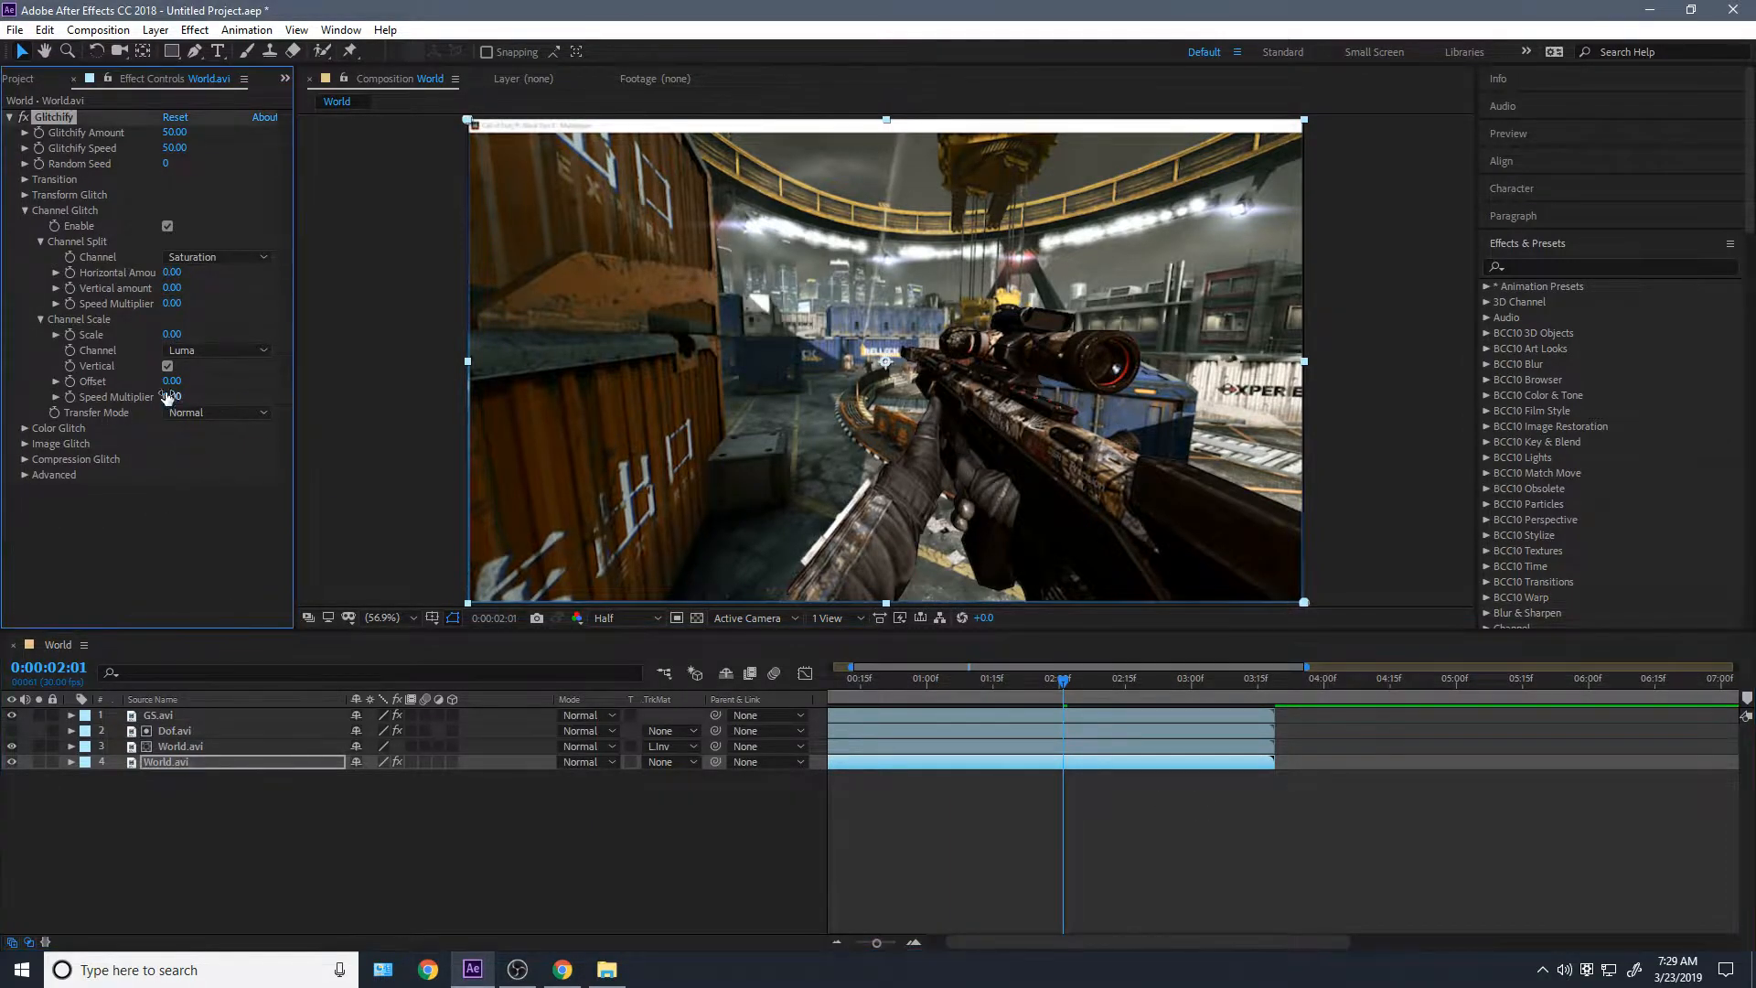
{"action": "left_click", "coordinate": [971, 678]}
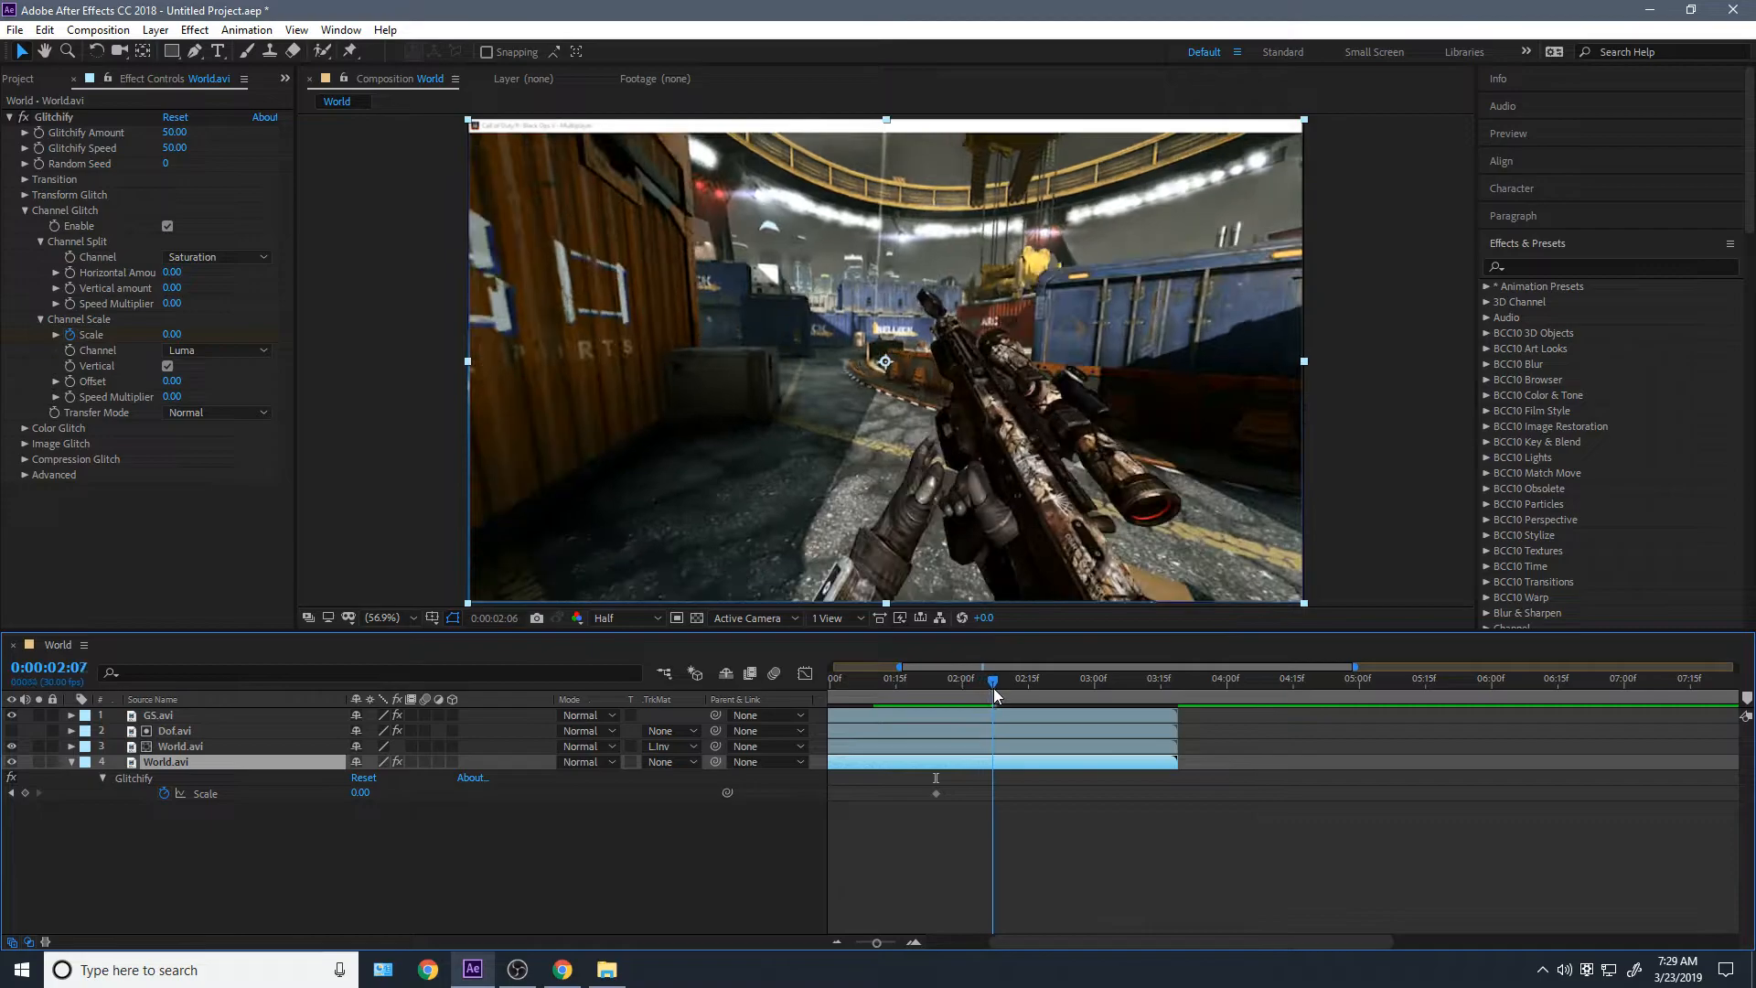
Keyframe Channel Scale up to 400 later in time and Easy Ease the curve in the Graph Editor
{"action": "left_click", "coordinate": [1178, 679]}
{"action": "type", "text": "400"}
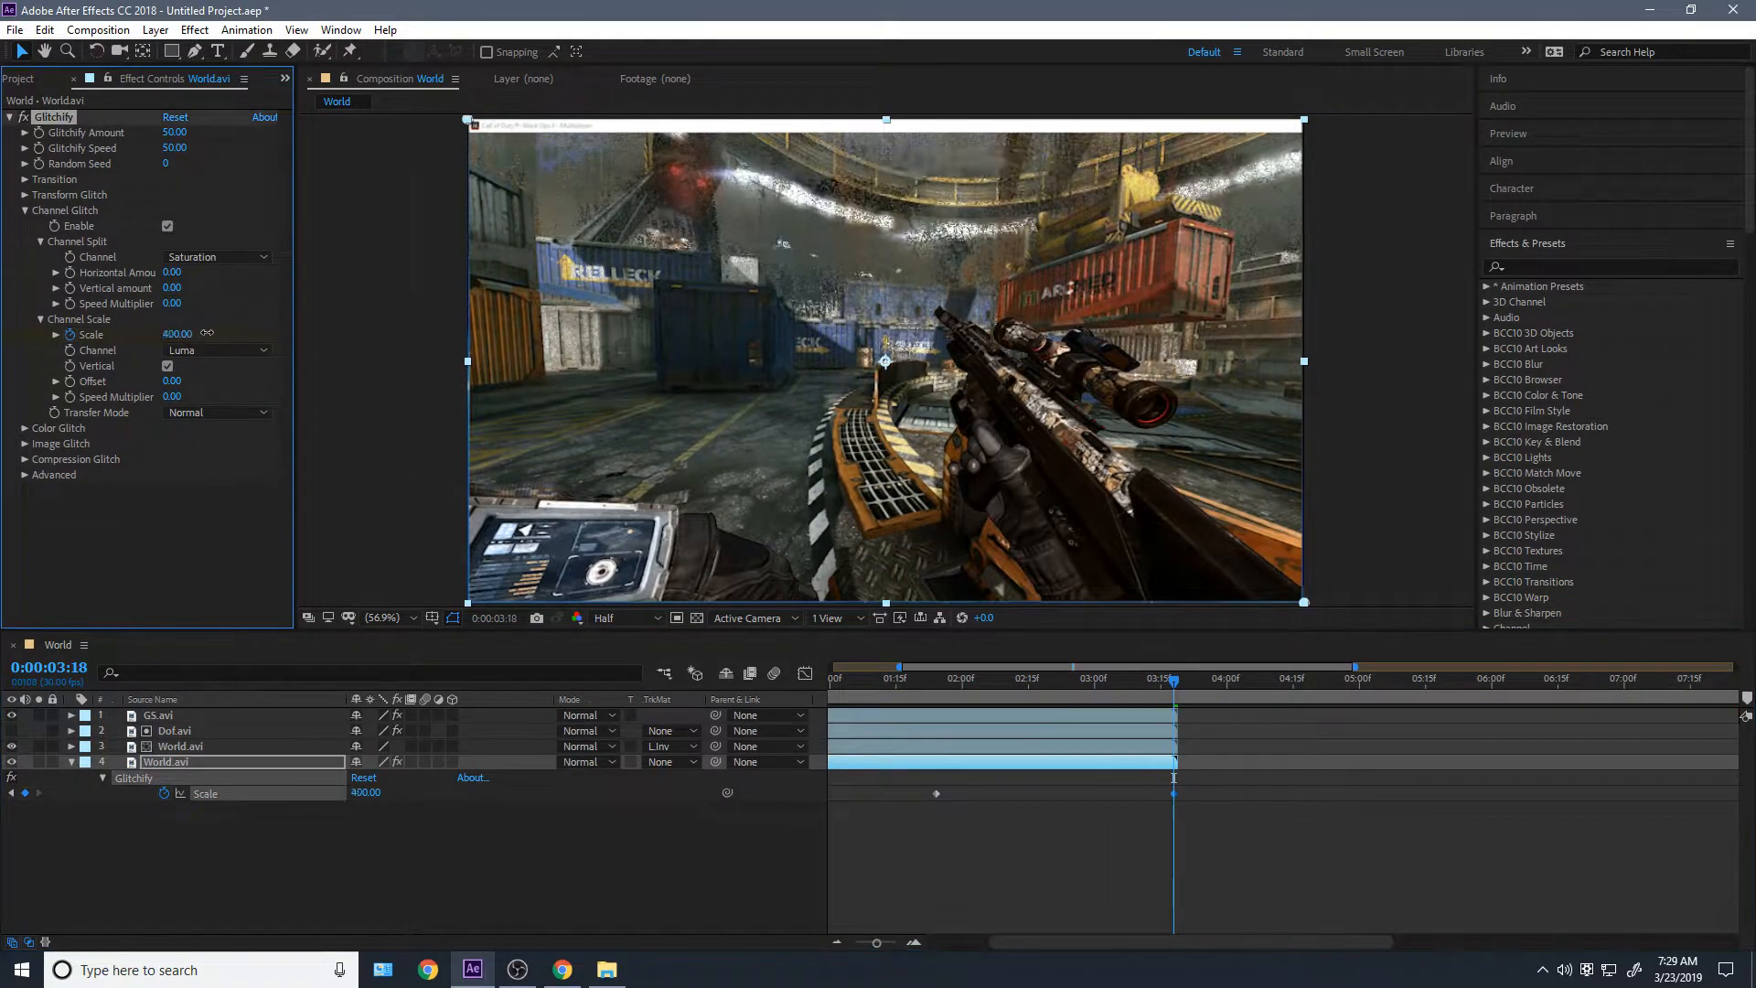
{"action": "left_click", "coordinate": [885, 679]}
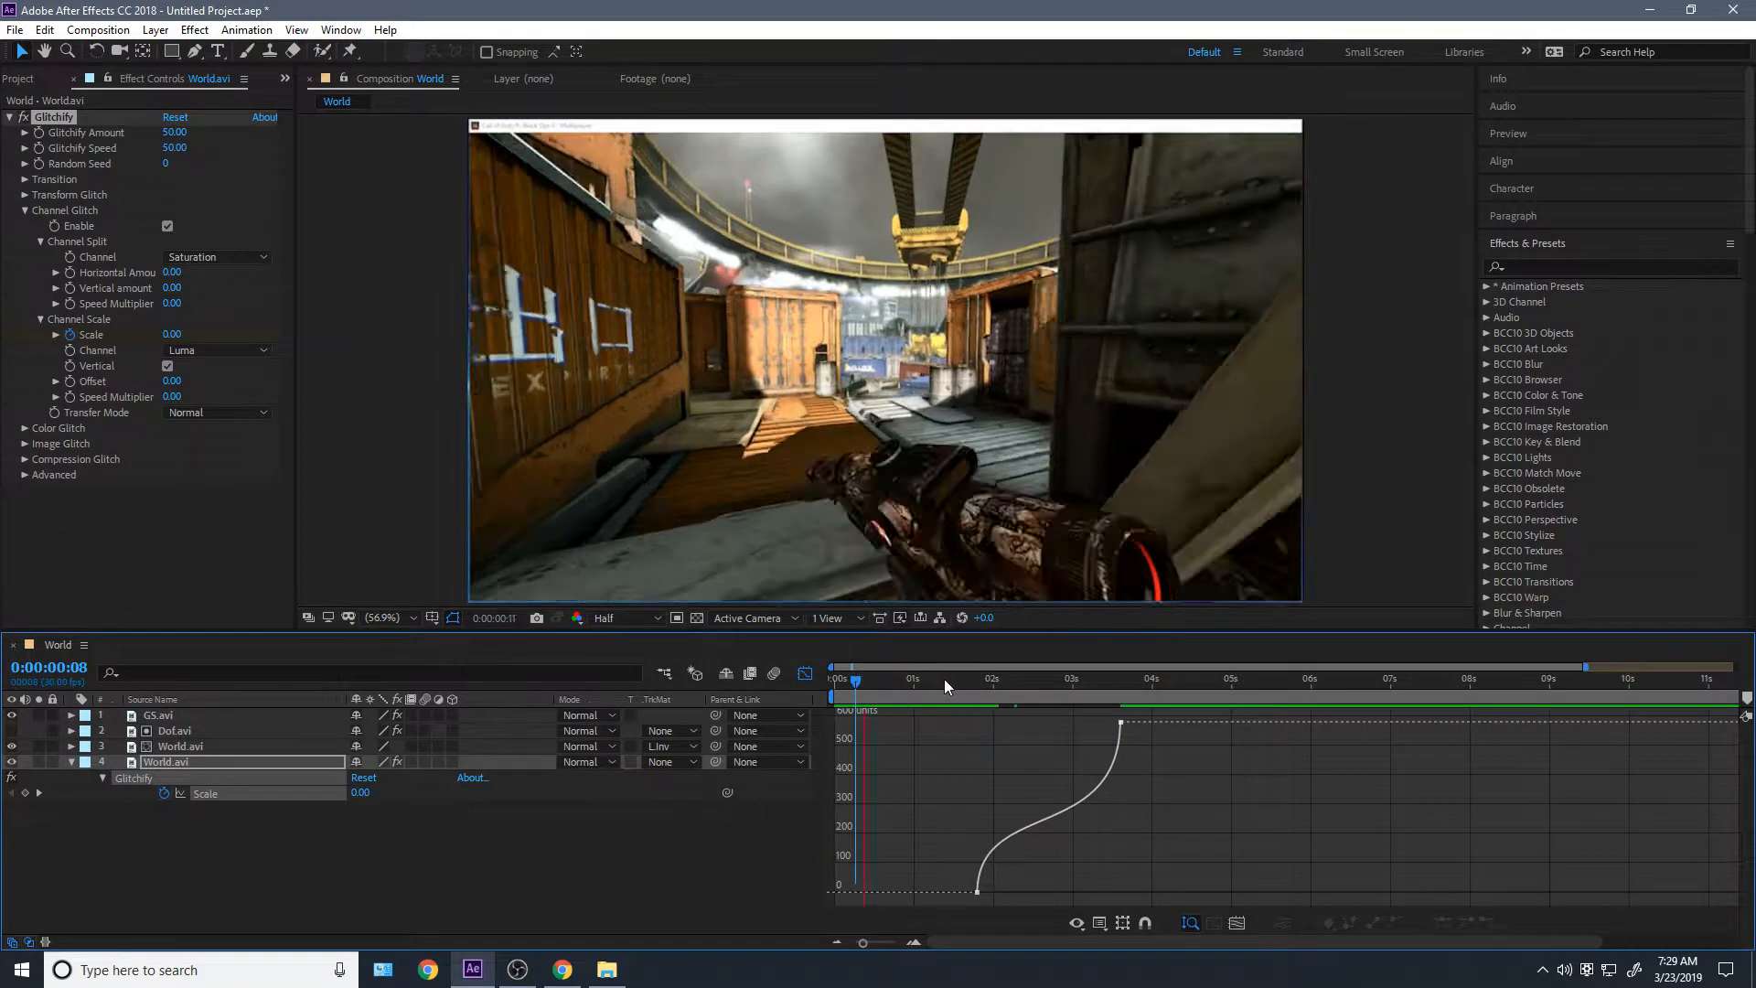
{"action": "left_click", "coordinate": [995, 679]}
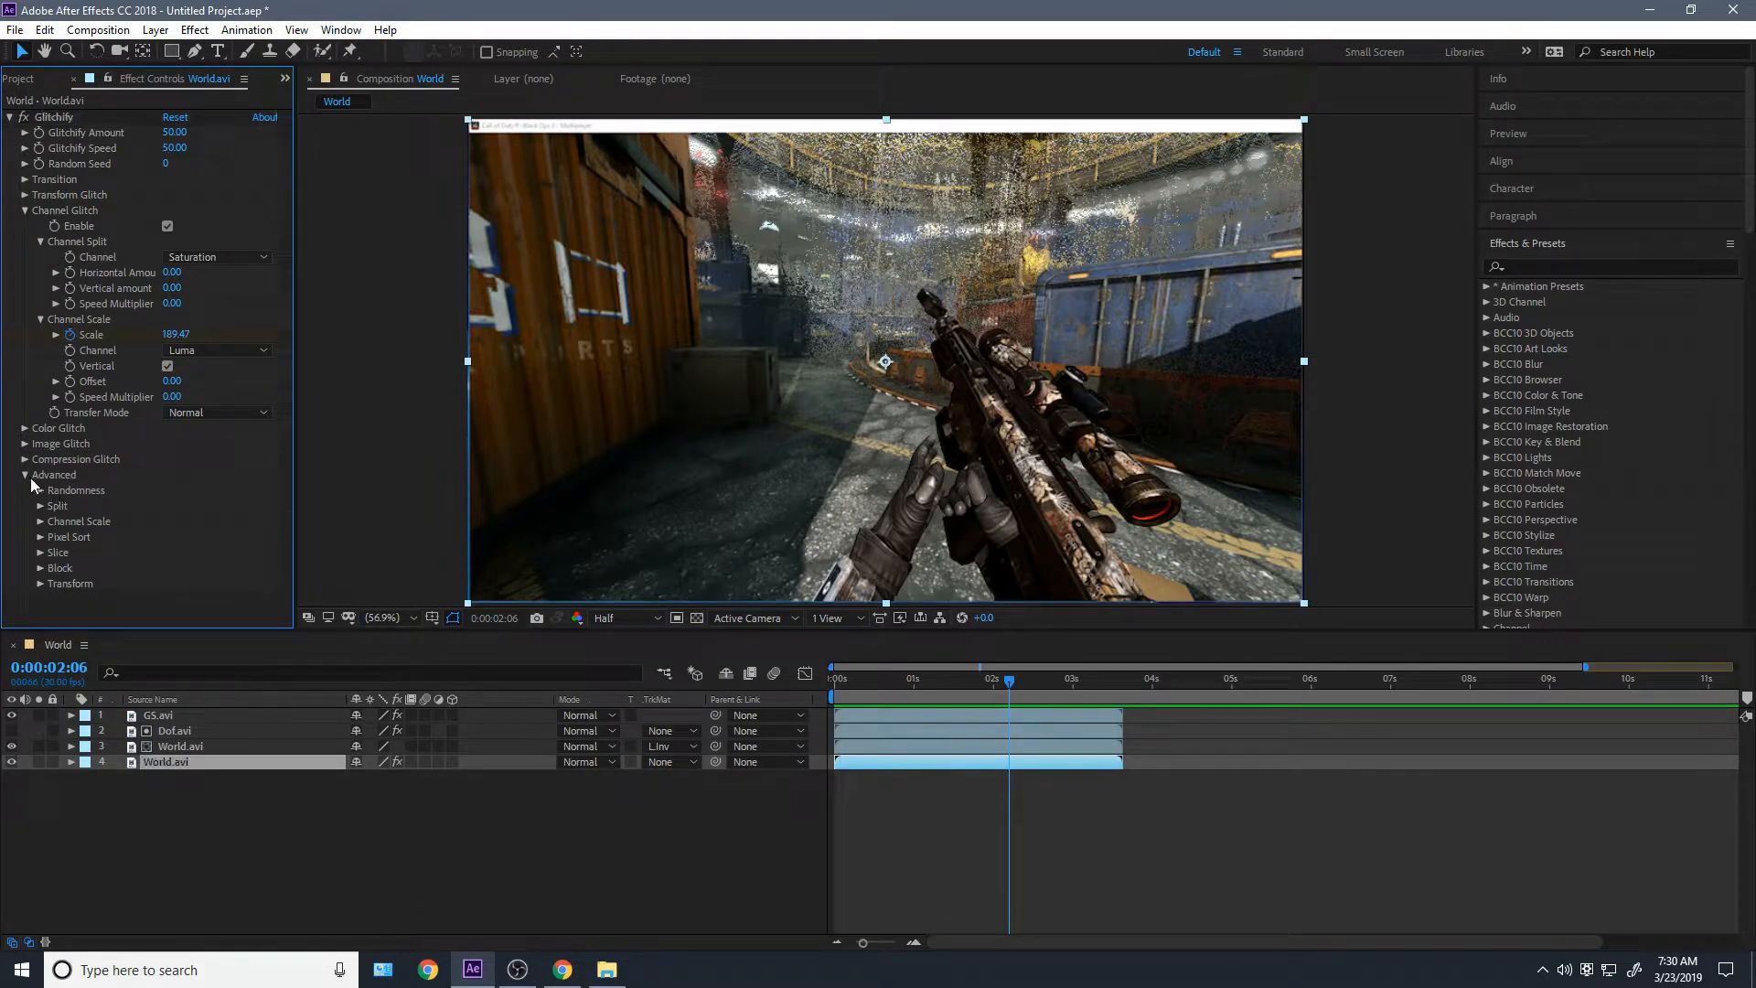
Expand Advanced Channel Scale to show Sigmoidal/Quantization Steps 2 and Fill Gaps
{"action": "left_click", "coordinate": [39, 521]}
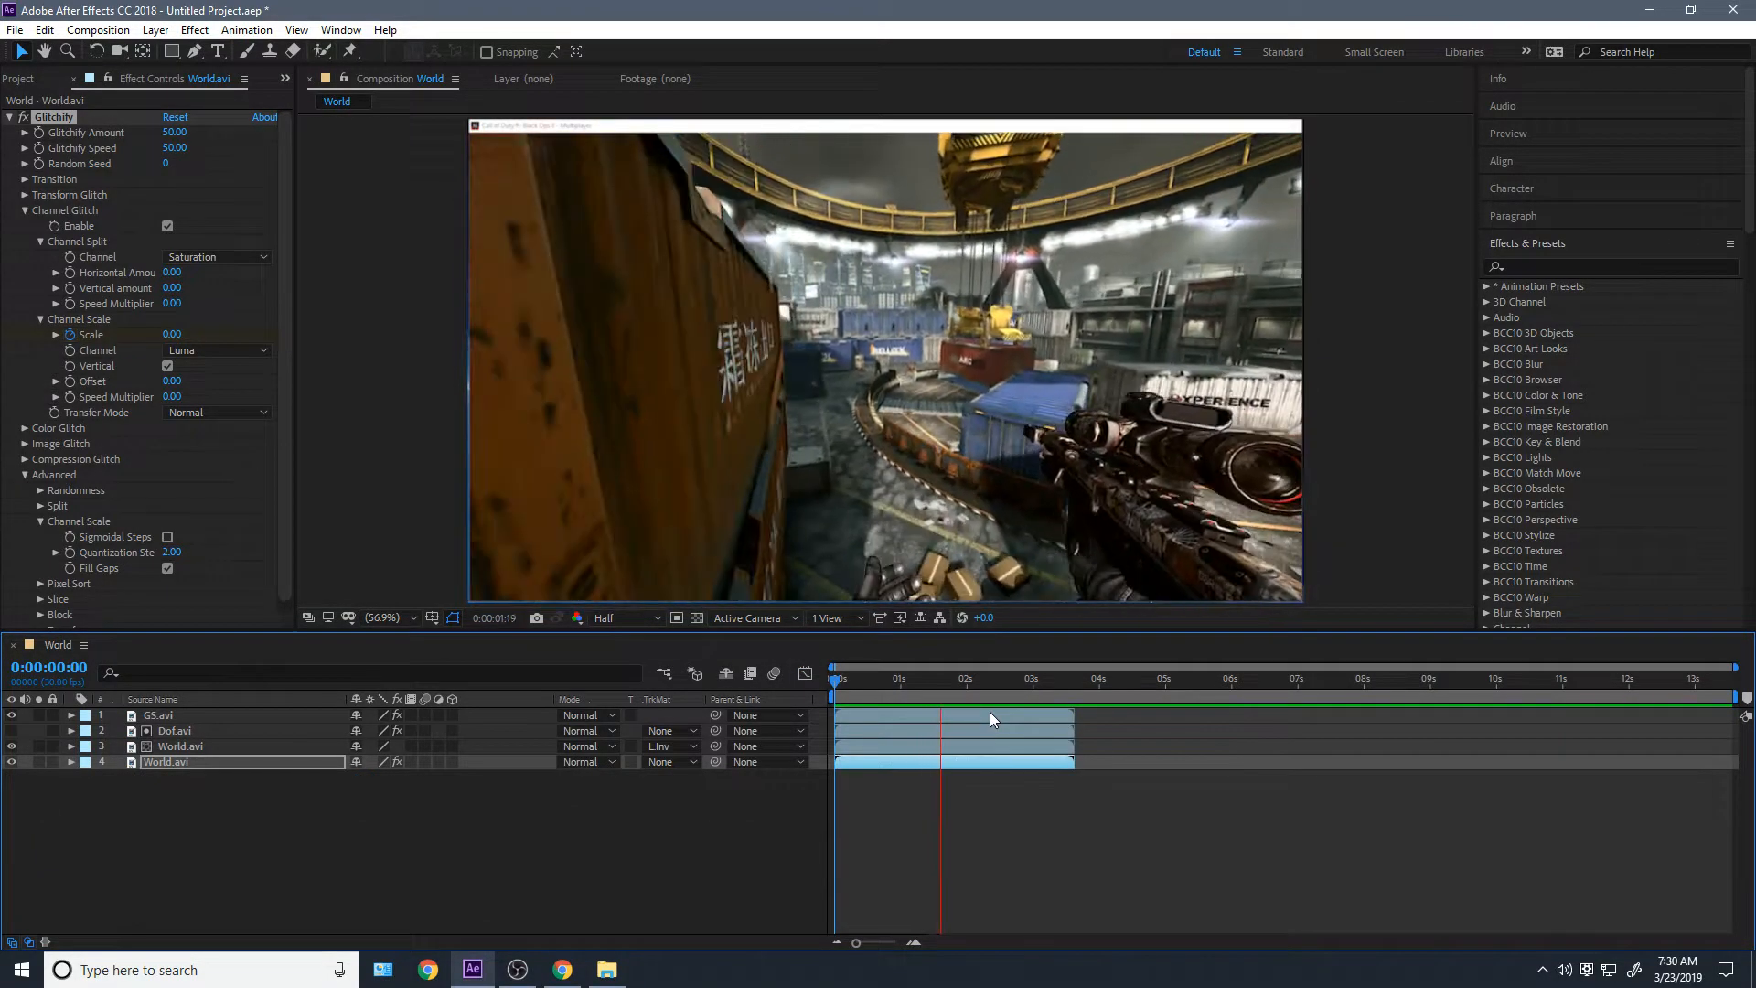
Preview, then add Levels to the Dof.avi layer with Input Black raised to 102
{"action": "left_click", "coordinate": [1002, 693]}
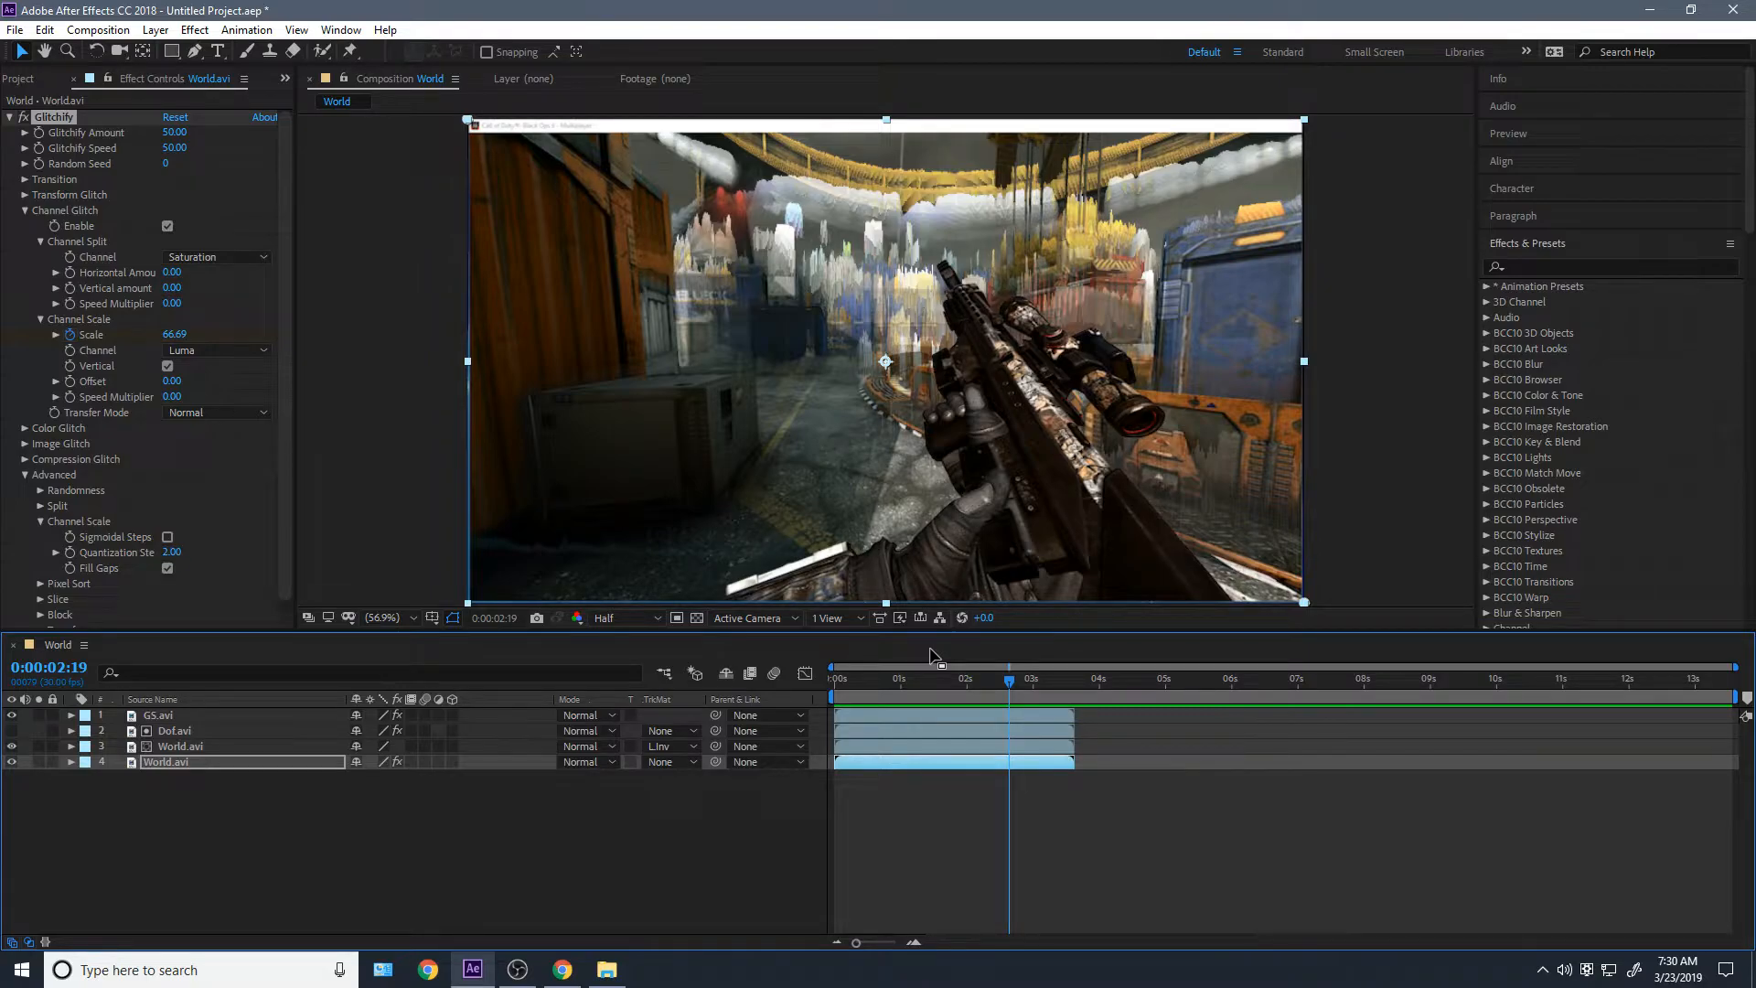
{"action": "left_click", "coordinate": [933, 679]}
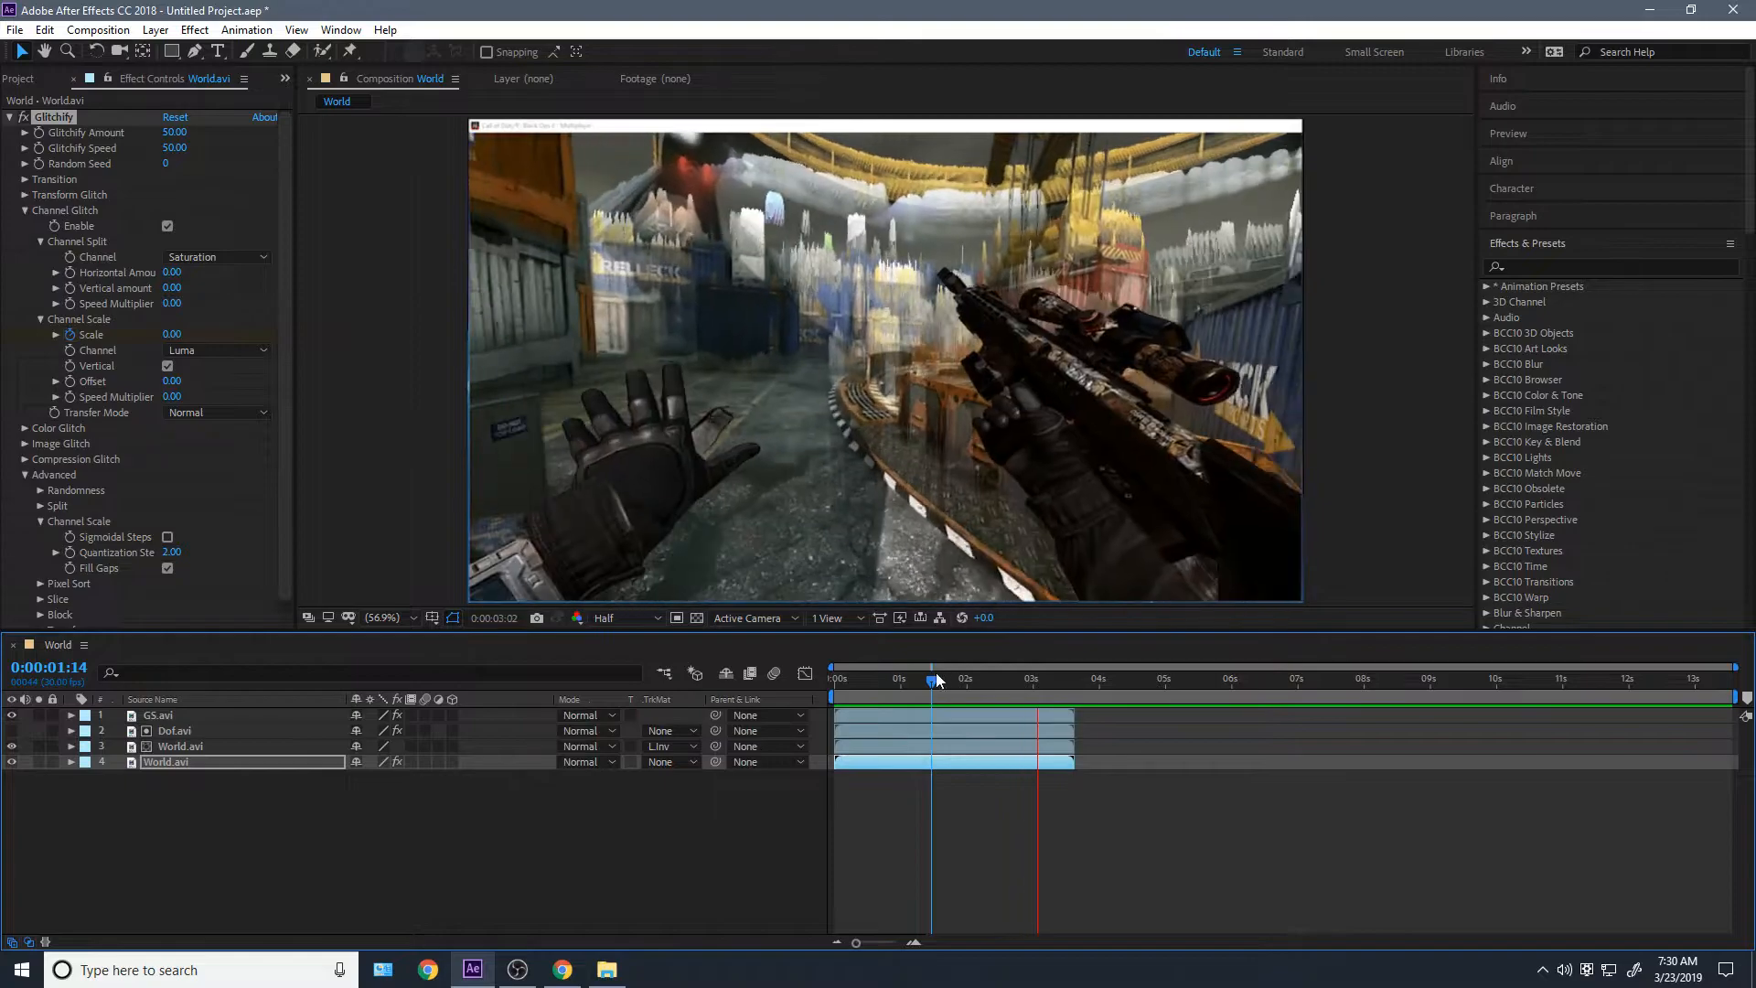
{"action": "left_click", "coordinate": [933, 677]}
{"action": "type", "text": "levels"}
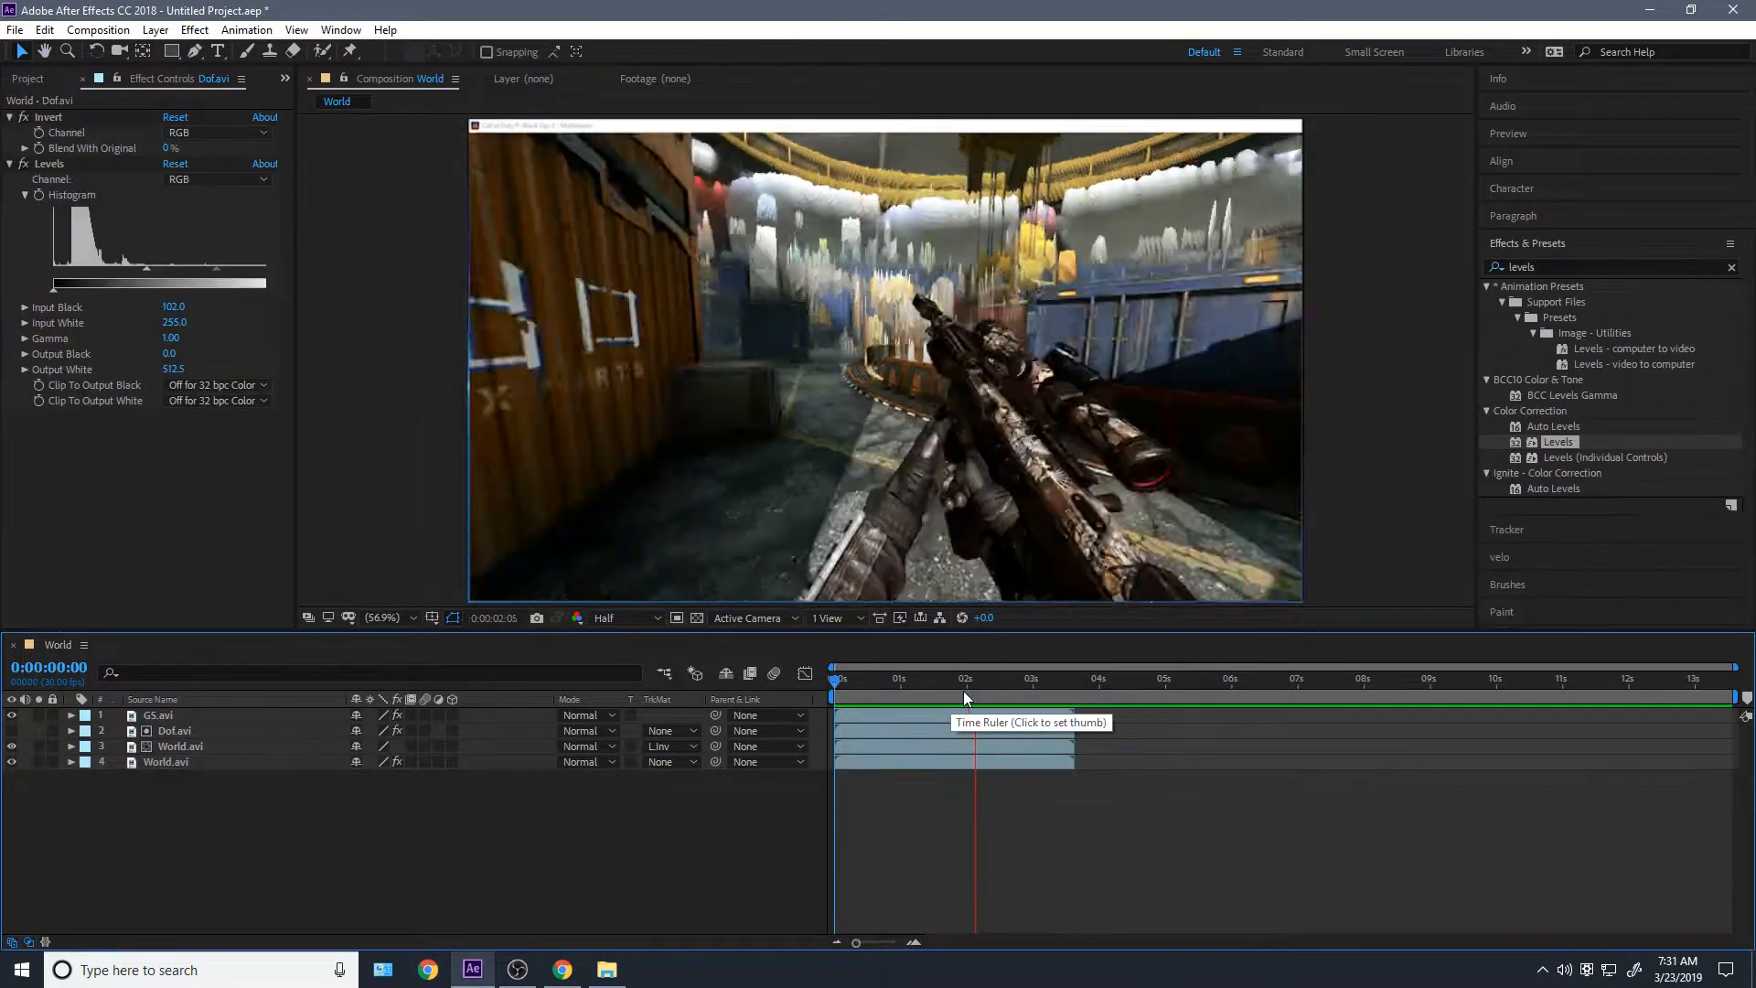
{"action": "left_click", "coordinate": [977, 678]}
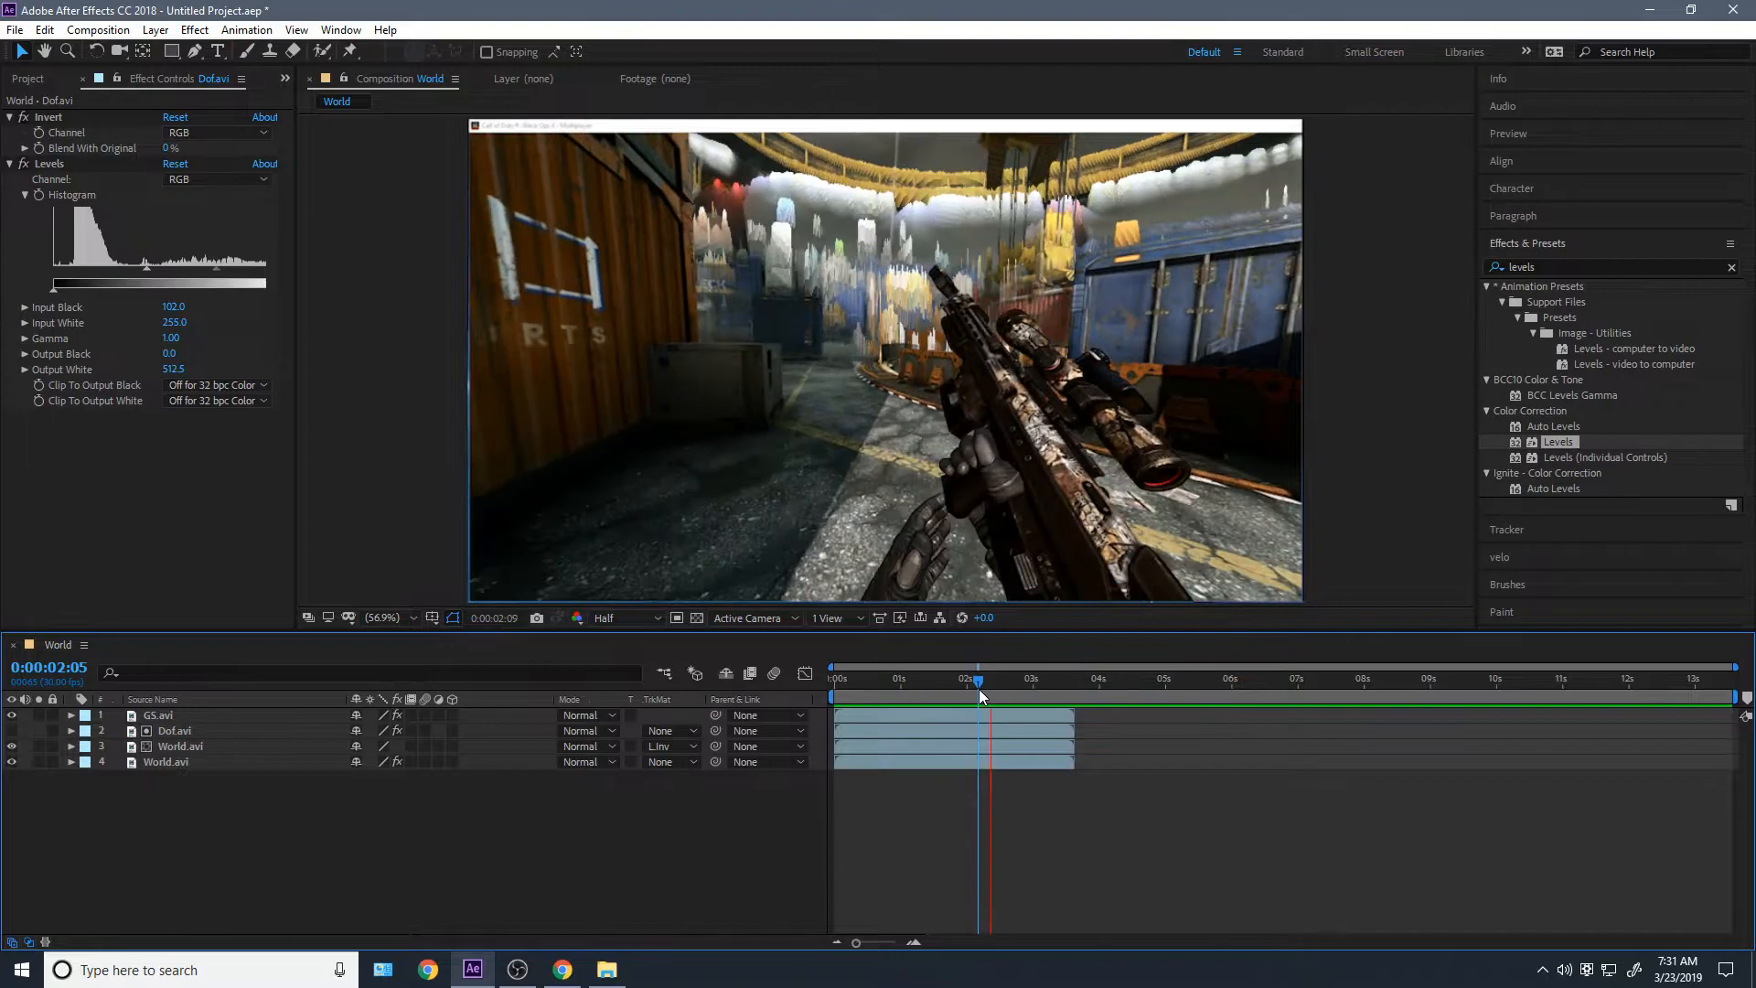
{"action": "left_click", "coordinate": [931, 677]}
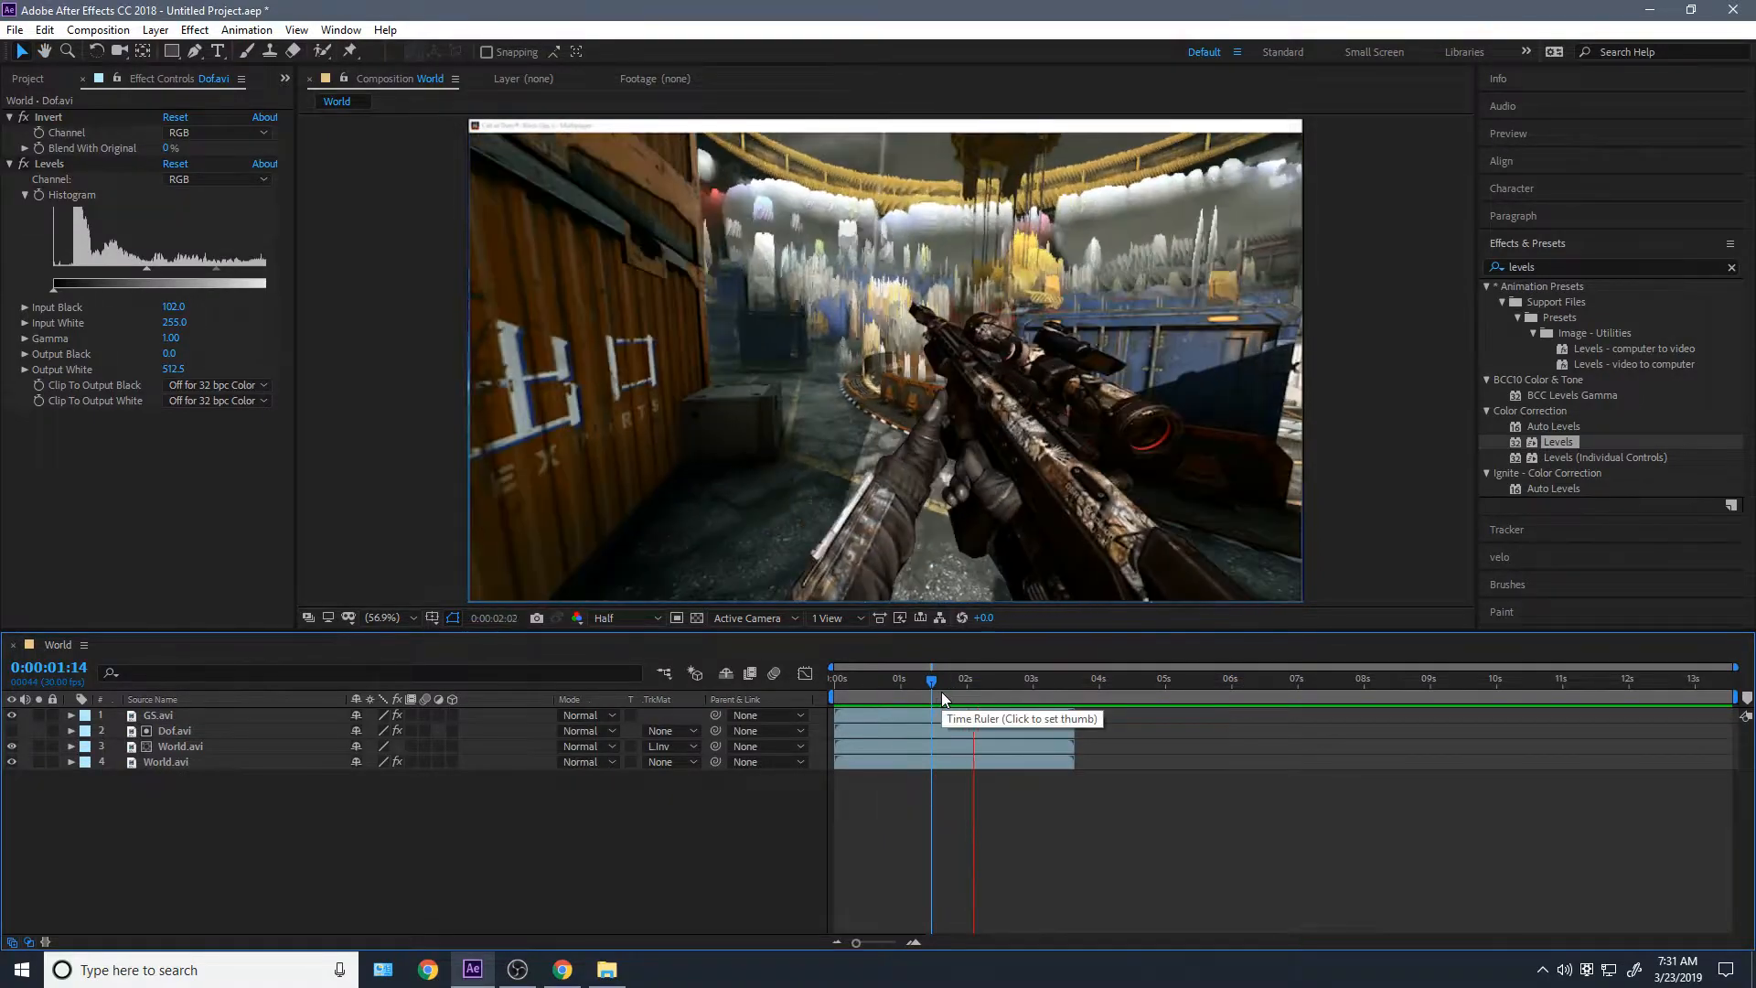
{"action": "left_click", "coordinate": [1045, 678]}
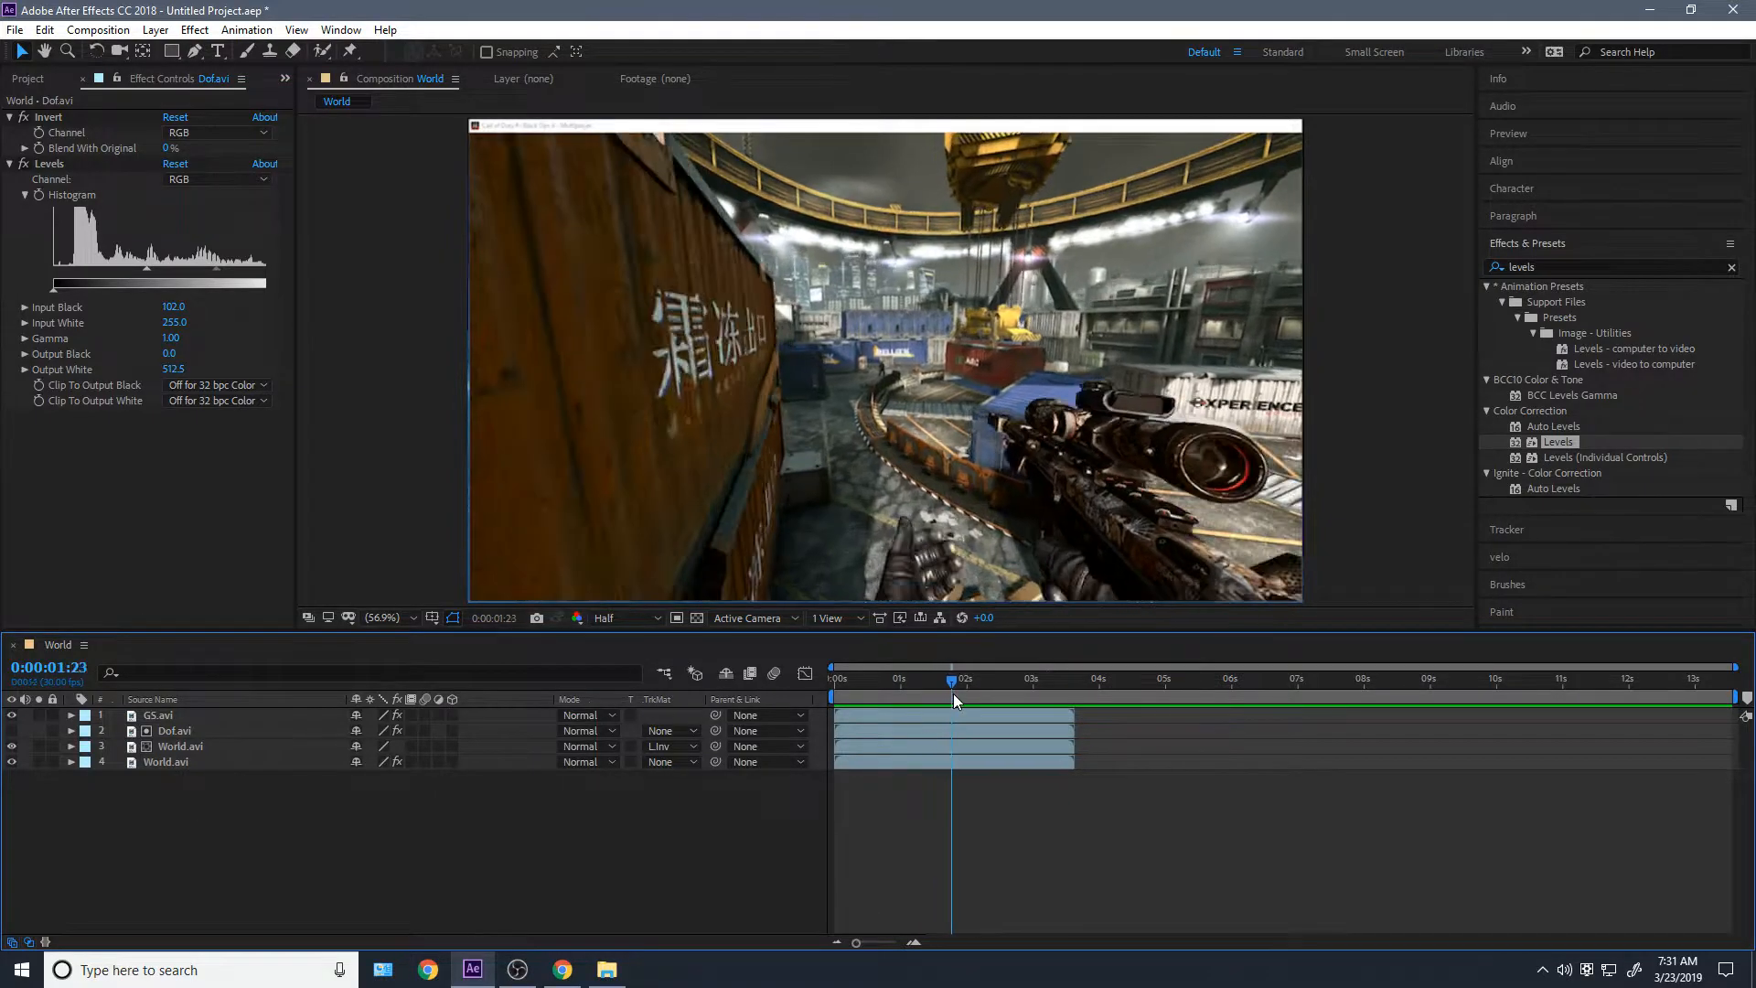
{"action": "left_click_drag", "start_coordinate": [951, 681], "coordinate": [981, 680]}
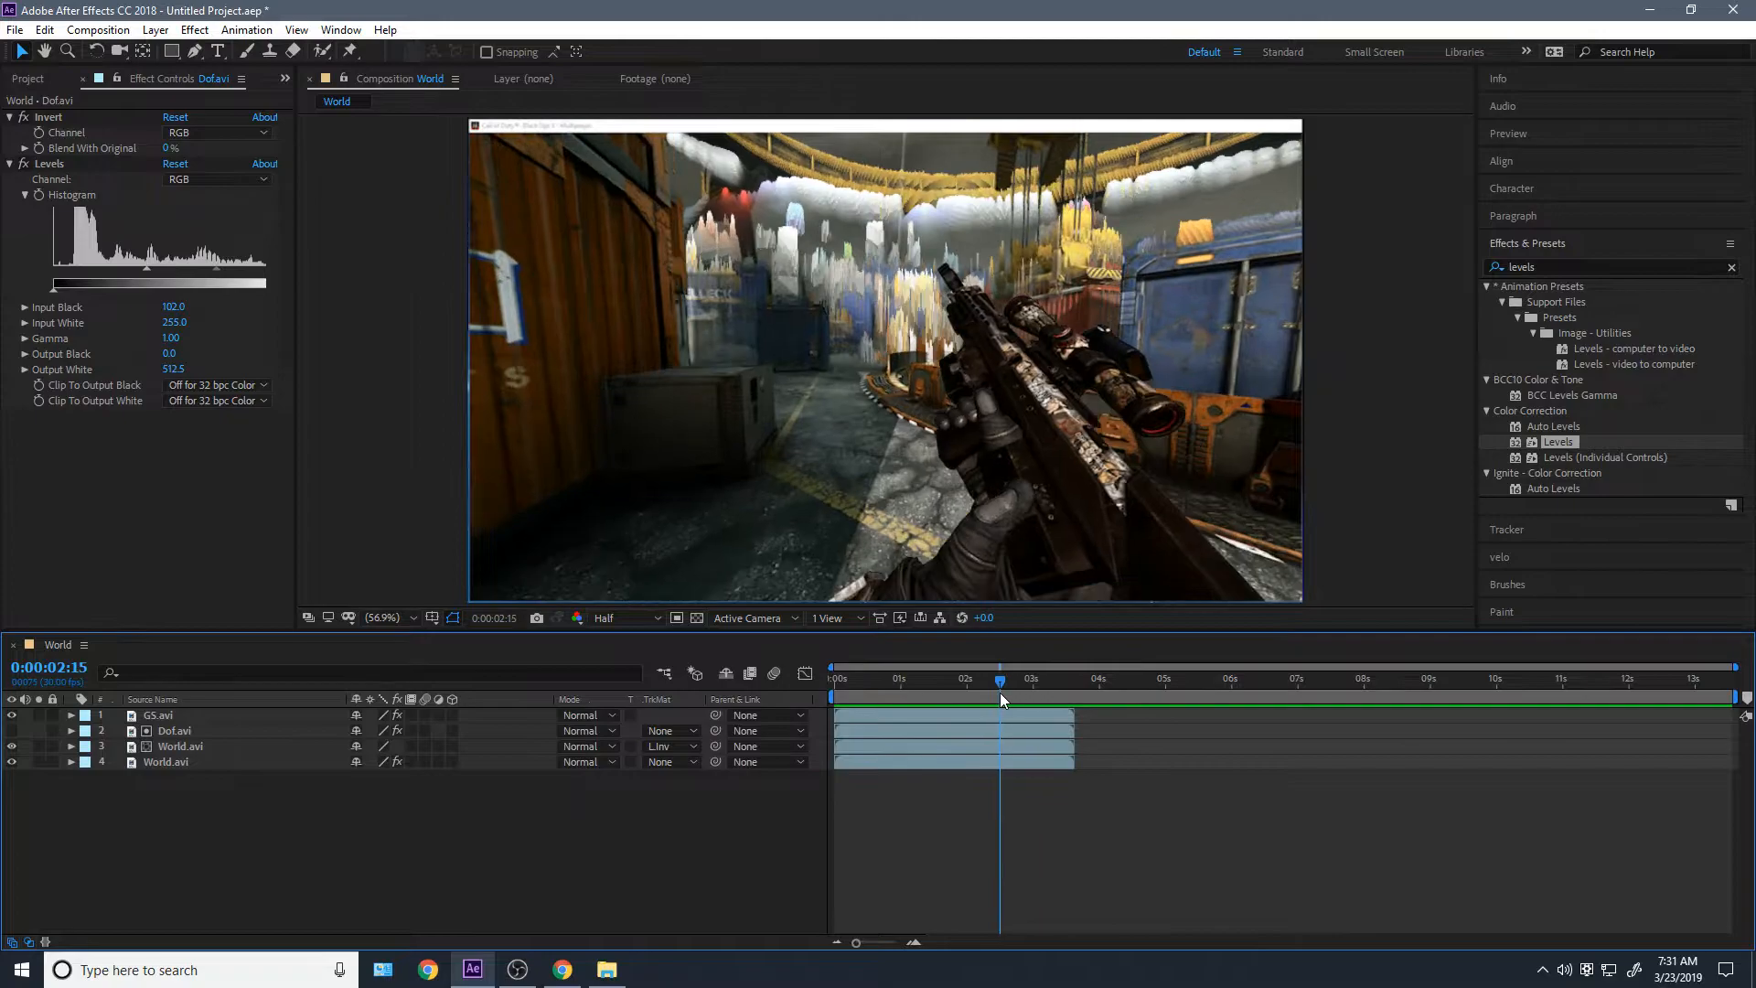
{"action": "left_click", "coordinate": [1064, 695]}
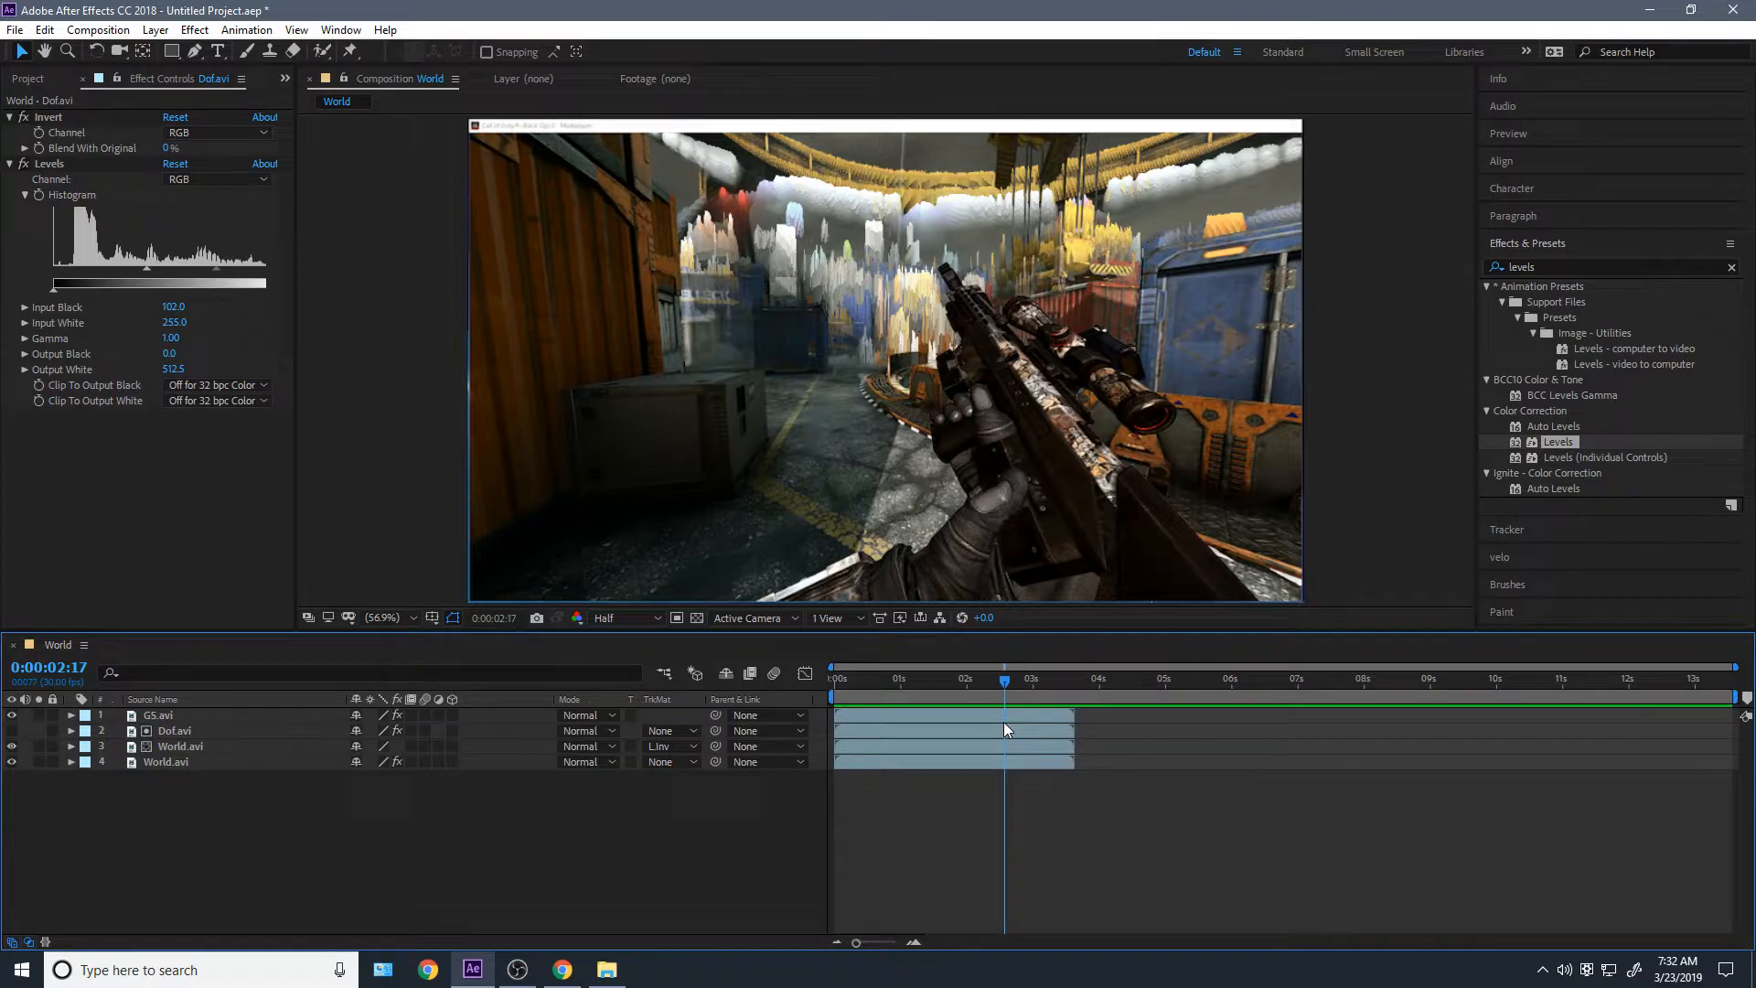
{"action": "left_click", "coordinate": [920, 678]}
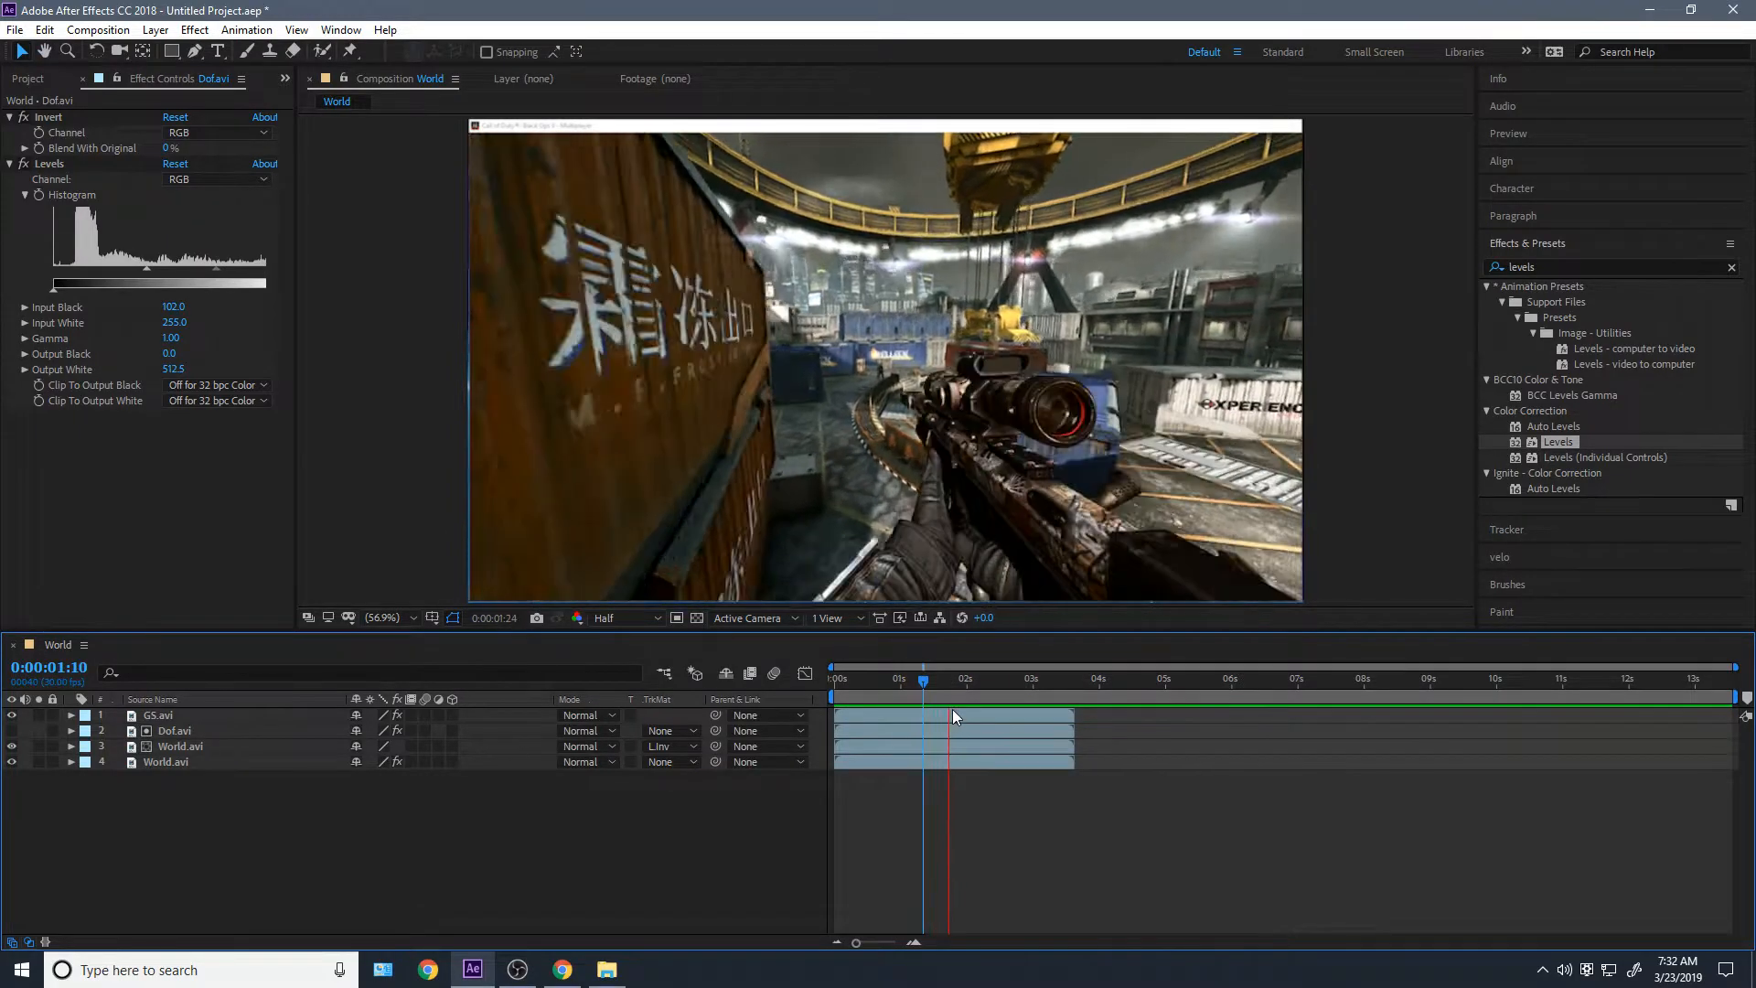